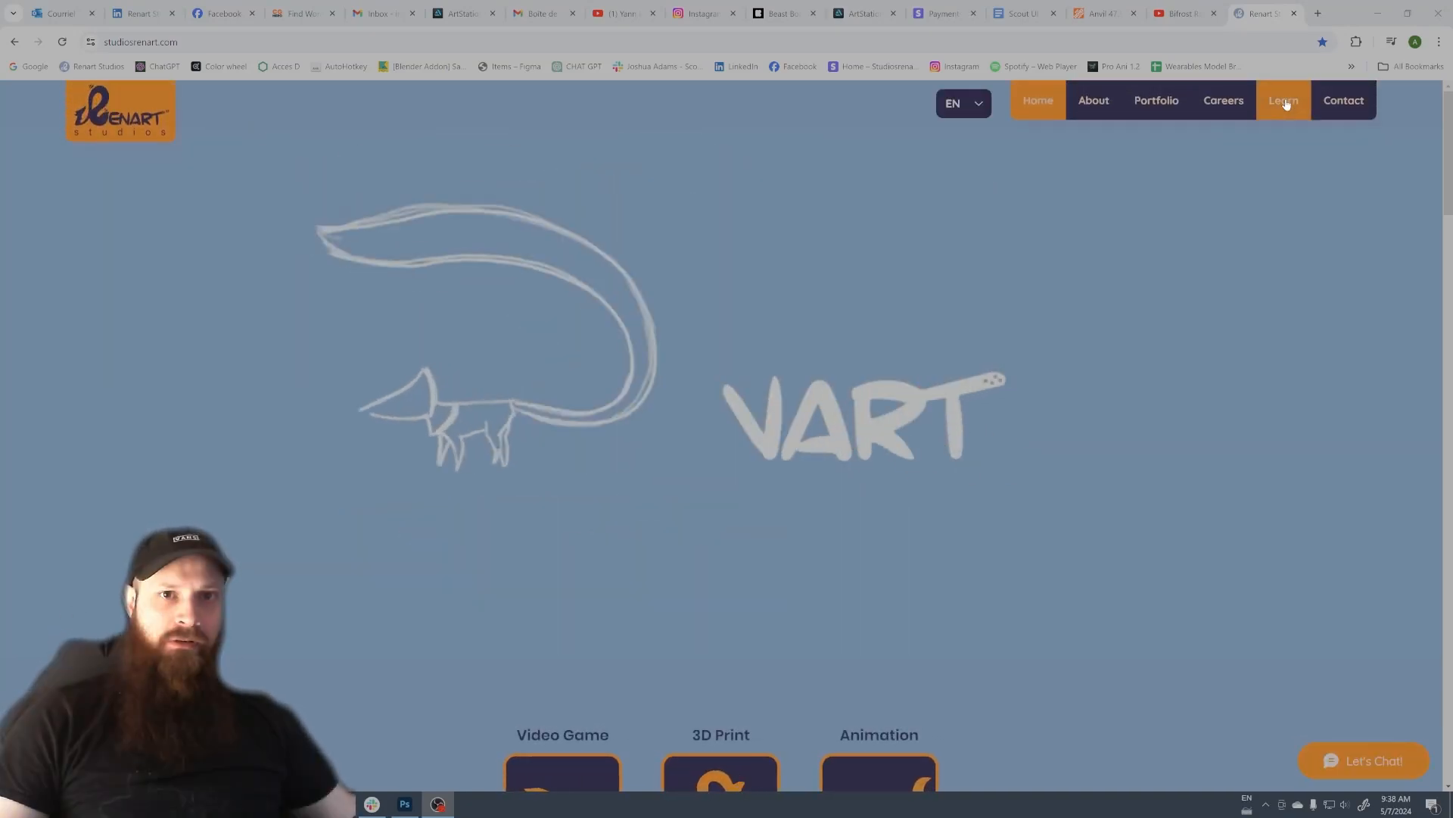
Switch to the Bifrost raycast tutorial tab and scroll down to its comments.
{"action": "left_click", "coordinate": [1283, 100]}
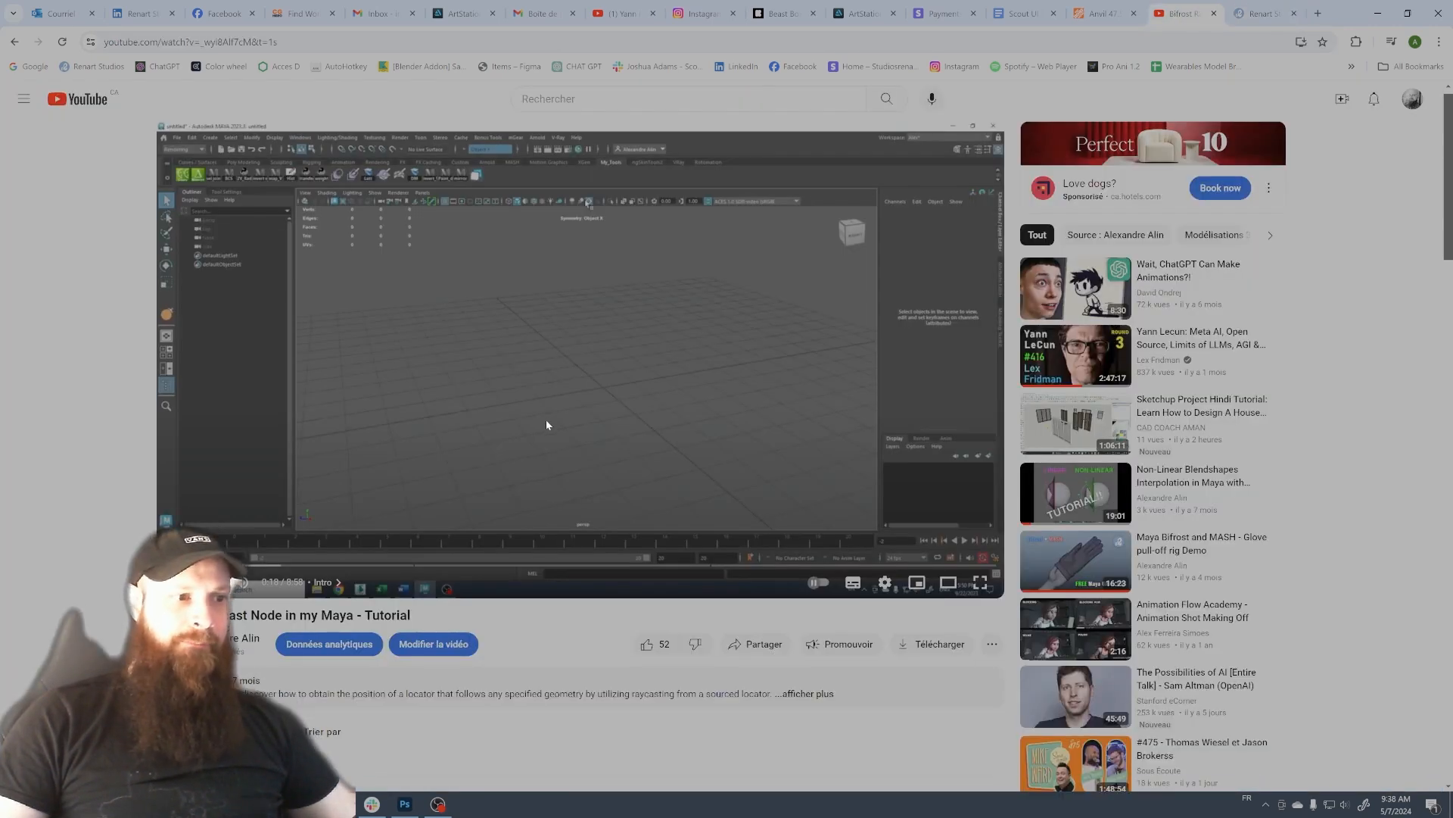
{"action": "scroll", "scroll_direction": "down", "scroll_amount": 3}
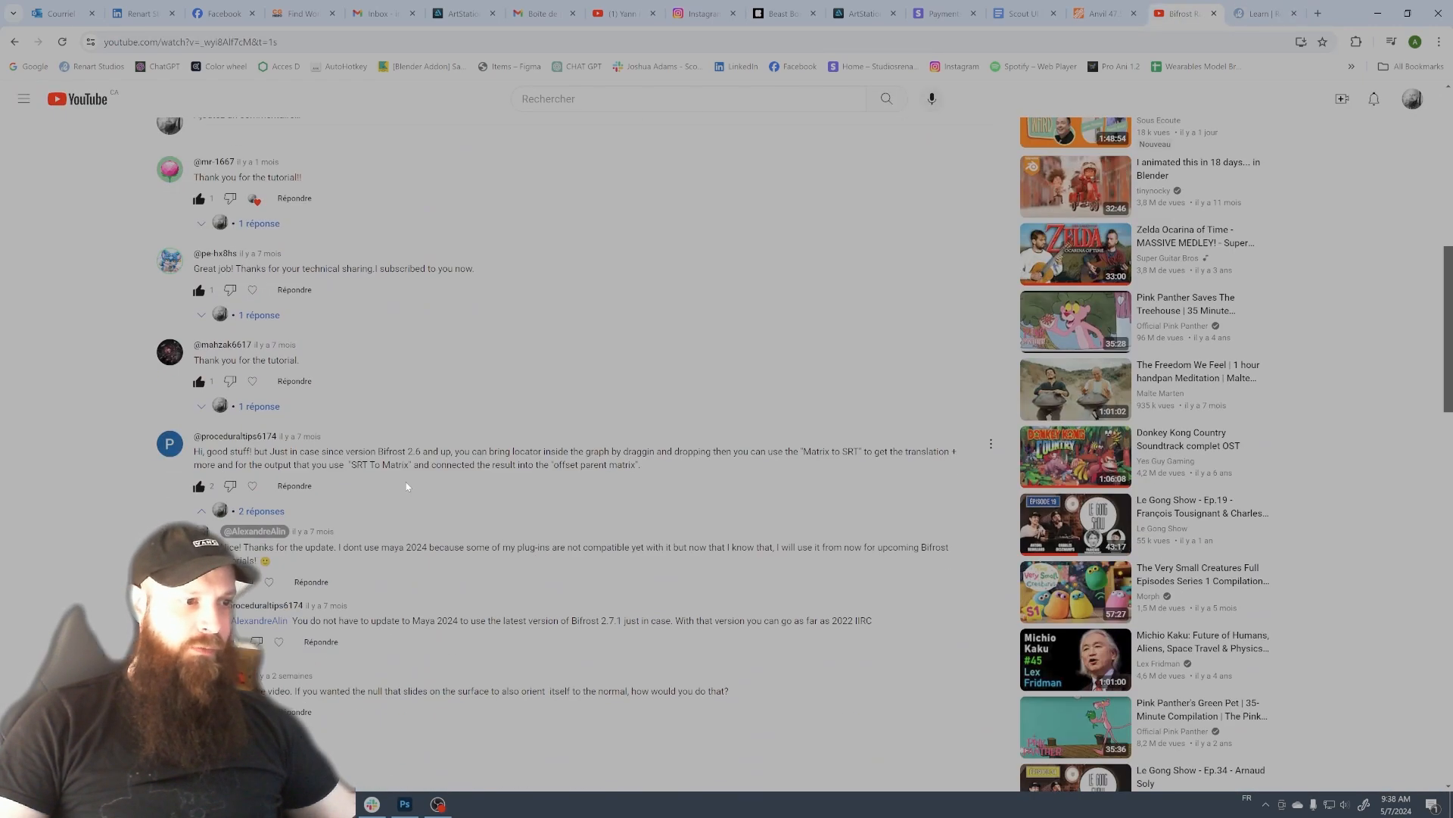
{"action": "scroll", "scroll_direction": "down", "scroll_amount": 3}
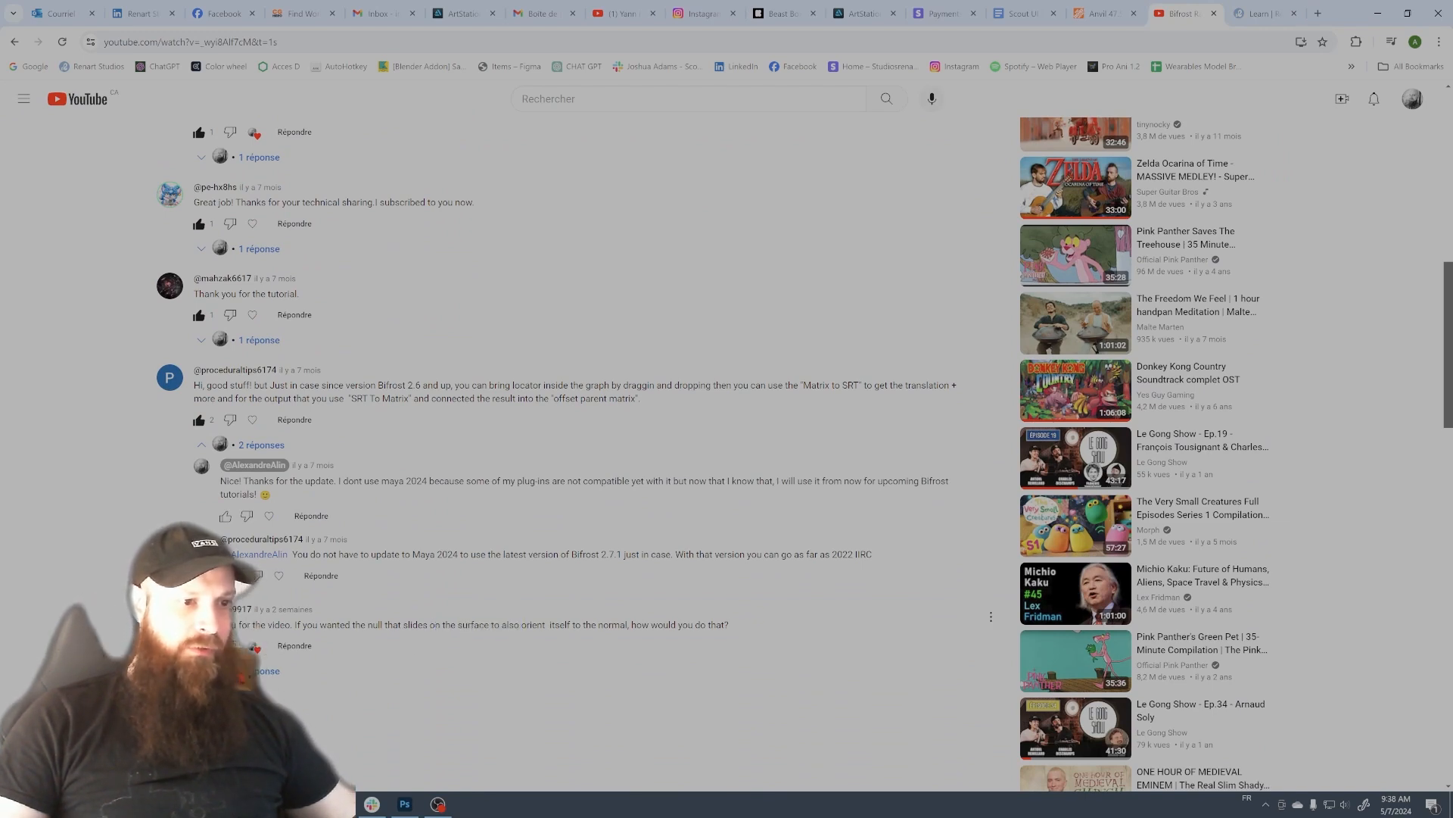
Open the finished raycast example scene and move the locator over the bumpy ground.
{"action": "double_click", "coordinate": [557, 624]}
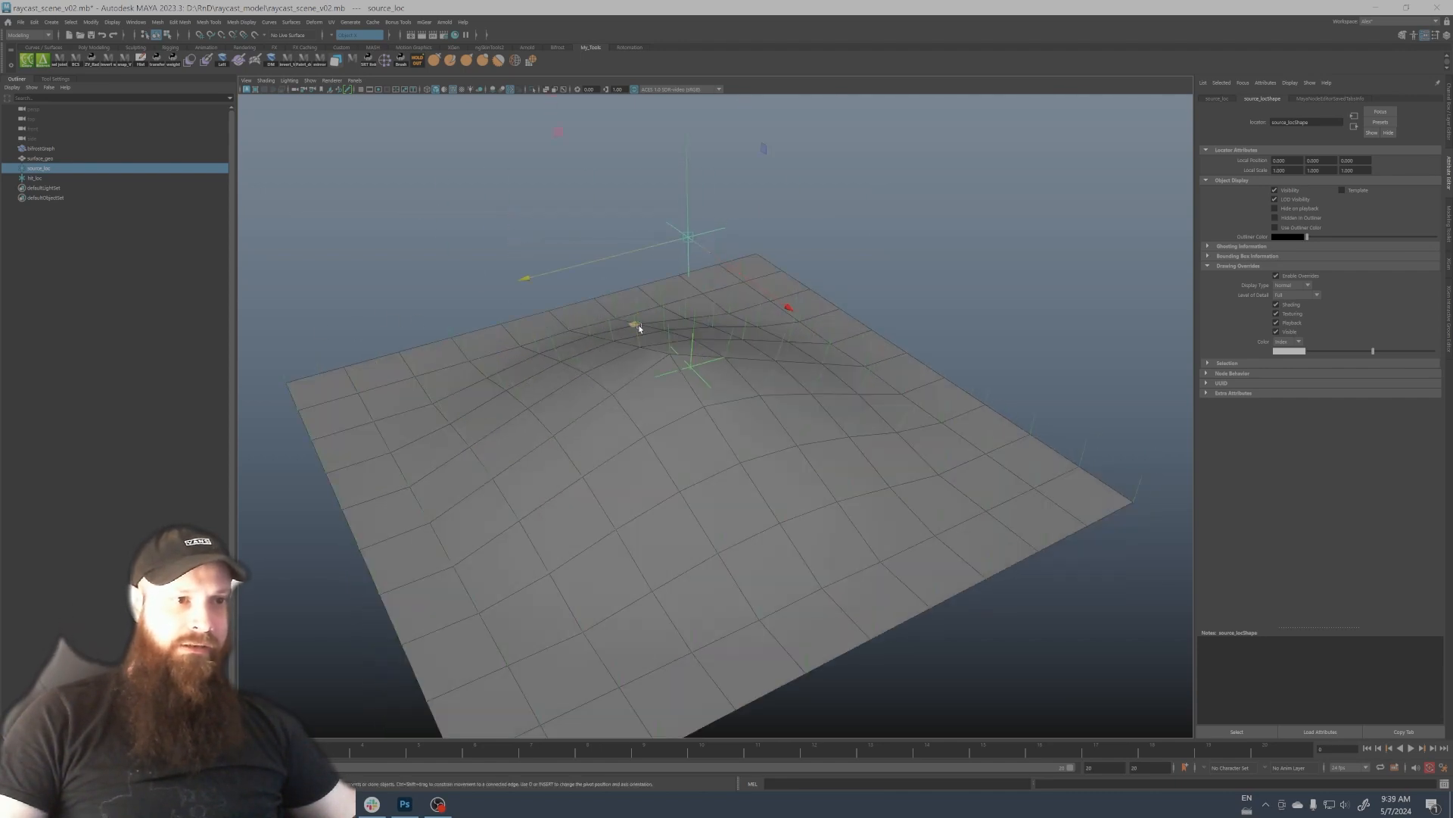
{"action": "left_click_drag", "start_coordinate": [635, 325], "coordinate": [672, 228]}
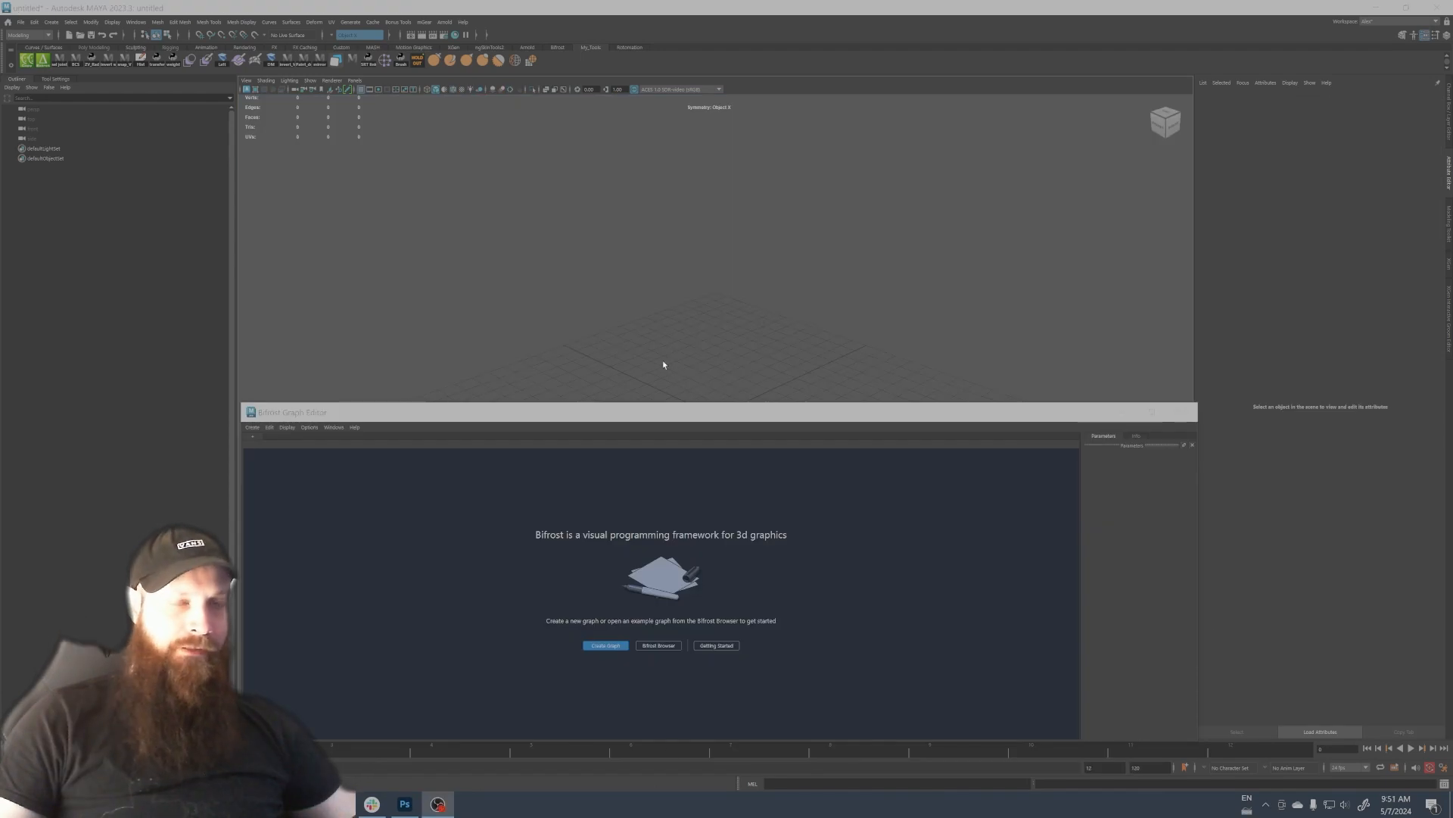
{"action": "mouse_move", "coordinate": [643, 310]}
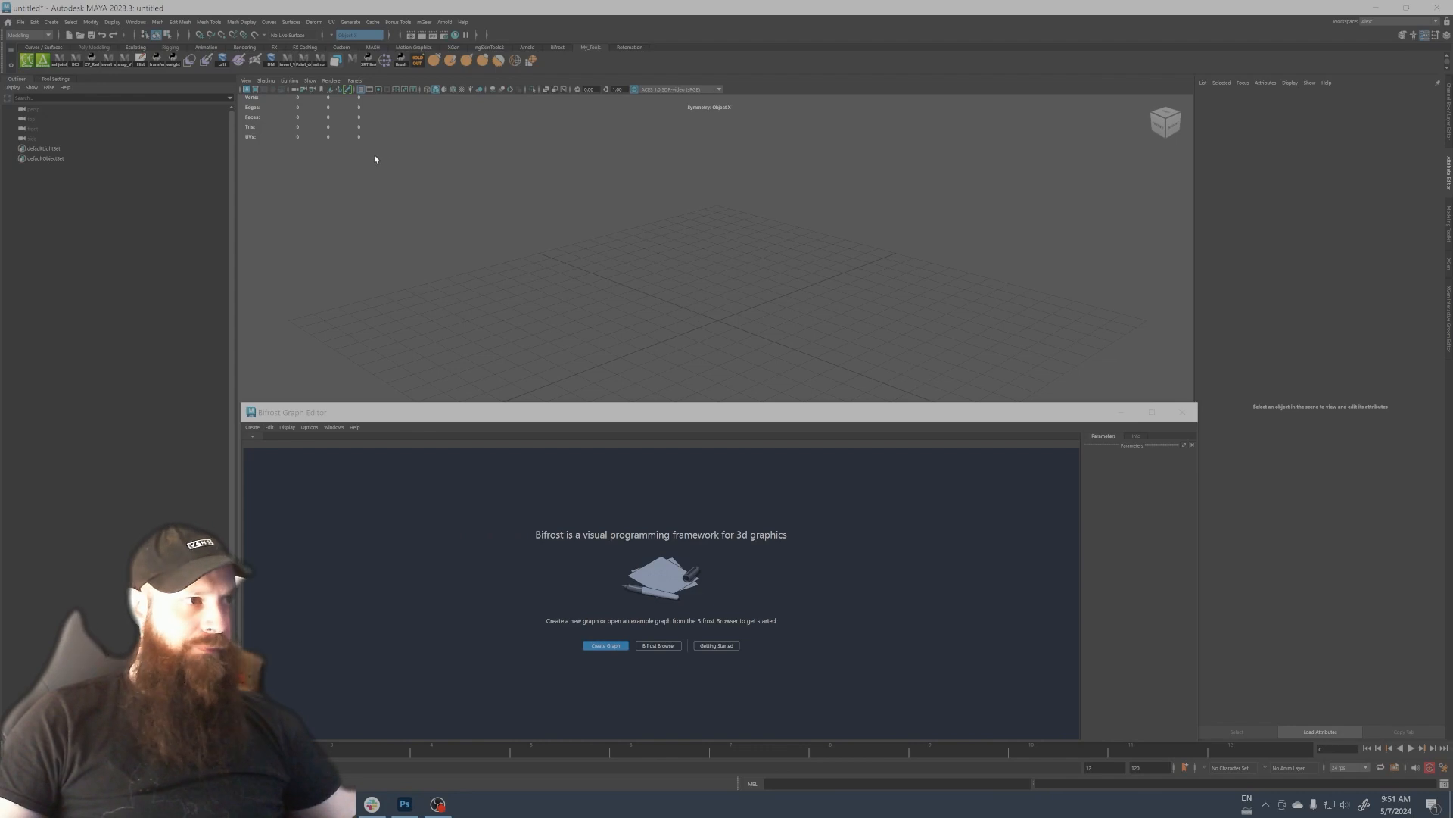
Add a polygon plane, raise its centre vertices into a bump, and return to Object Mode.
{"action": "left_click", "coordinate": [51, 21]}
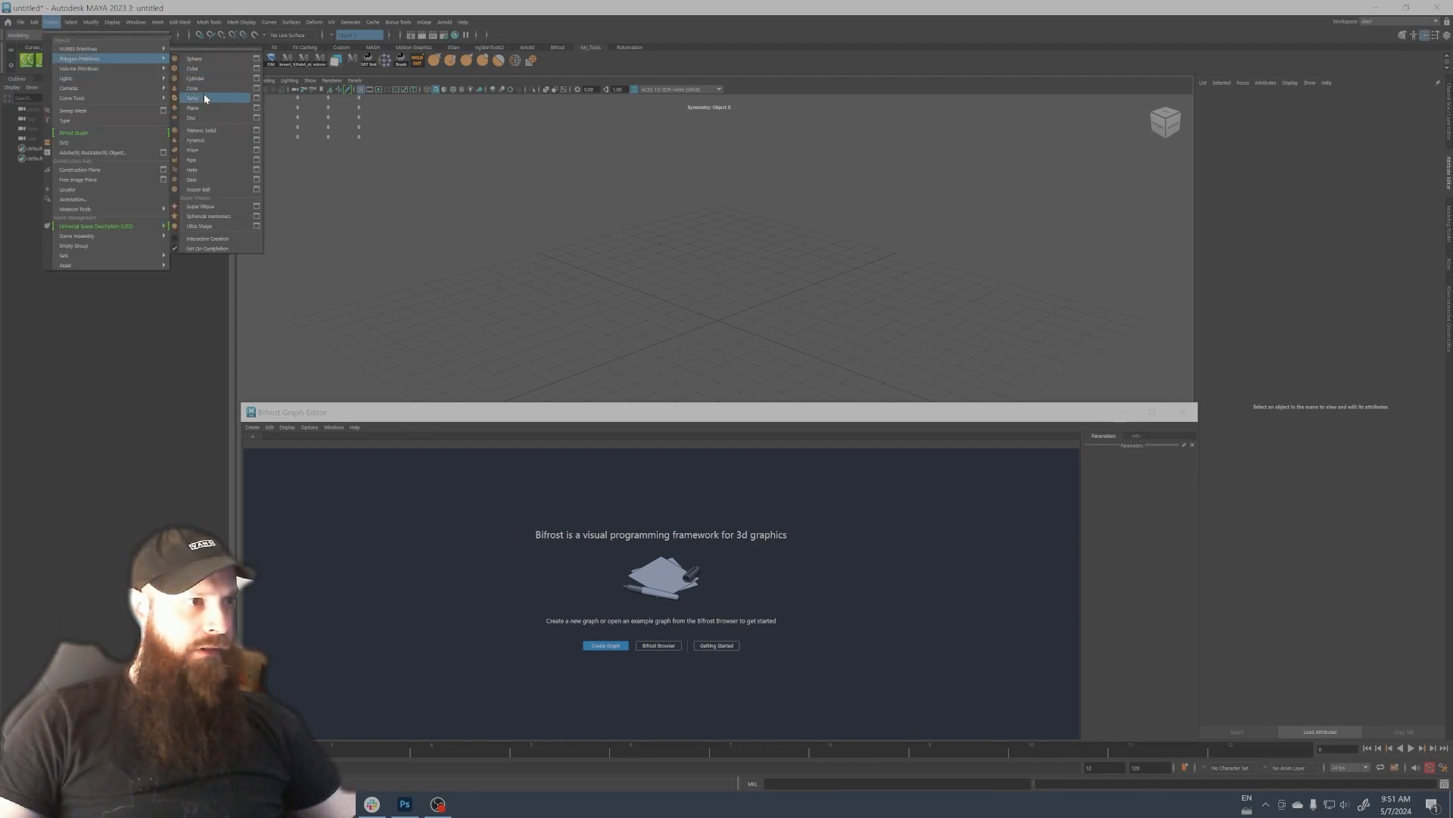
{"action": "left_click", "coordinate": [193, 108]}
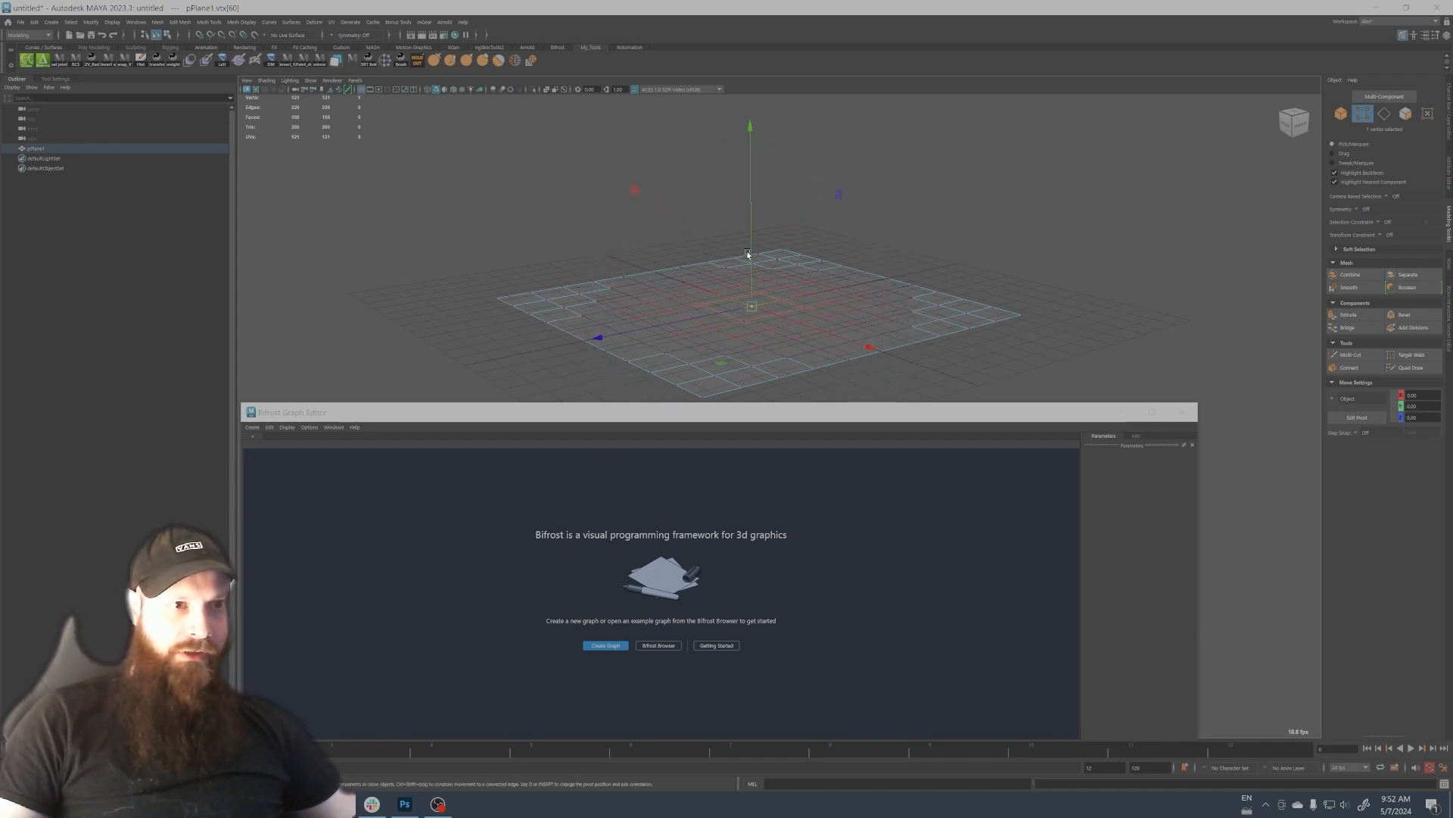
{"action": "left_click_drag", "start_coordinate": [749, 255], "coordinate": [751, 246]}
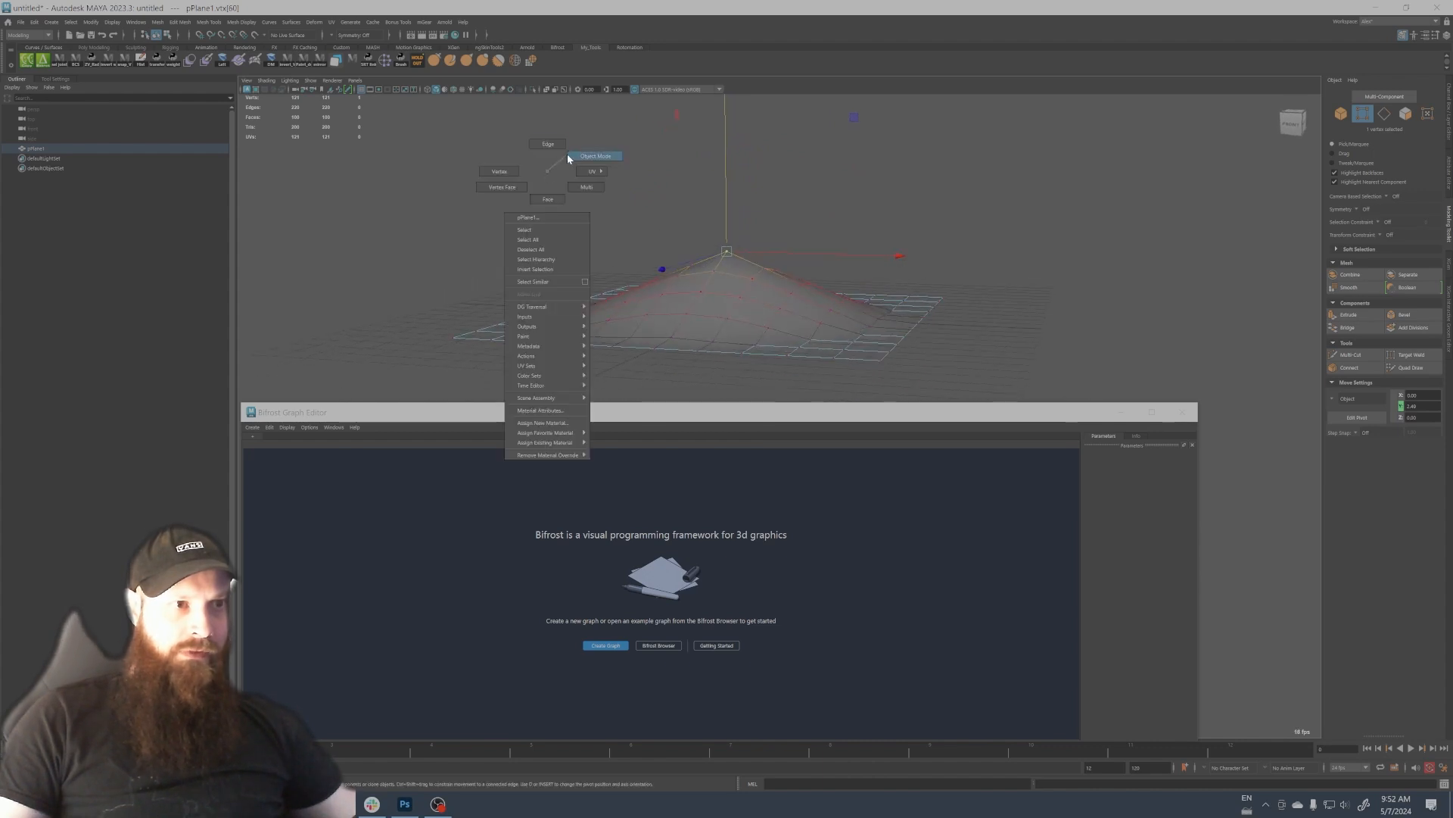
{"action": "left_click", "coordinate": [595, 154]}
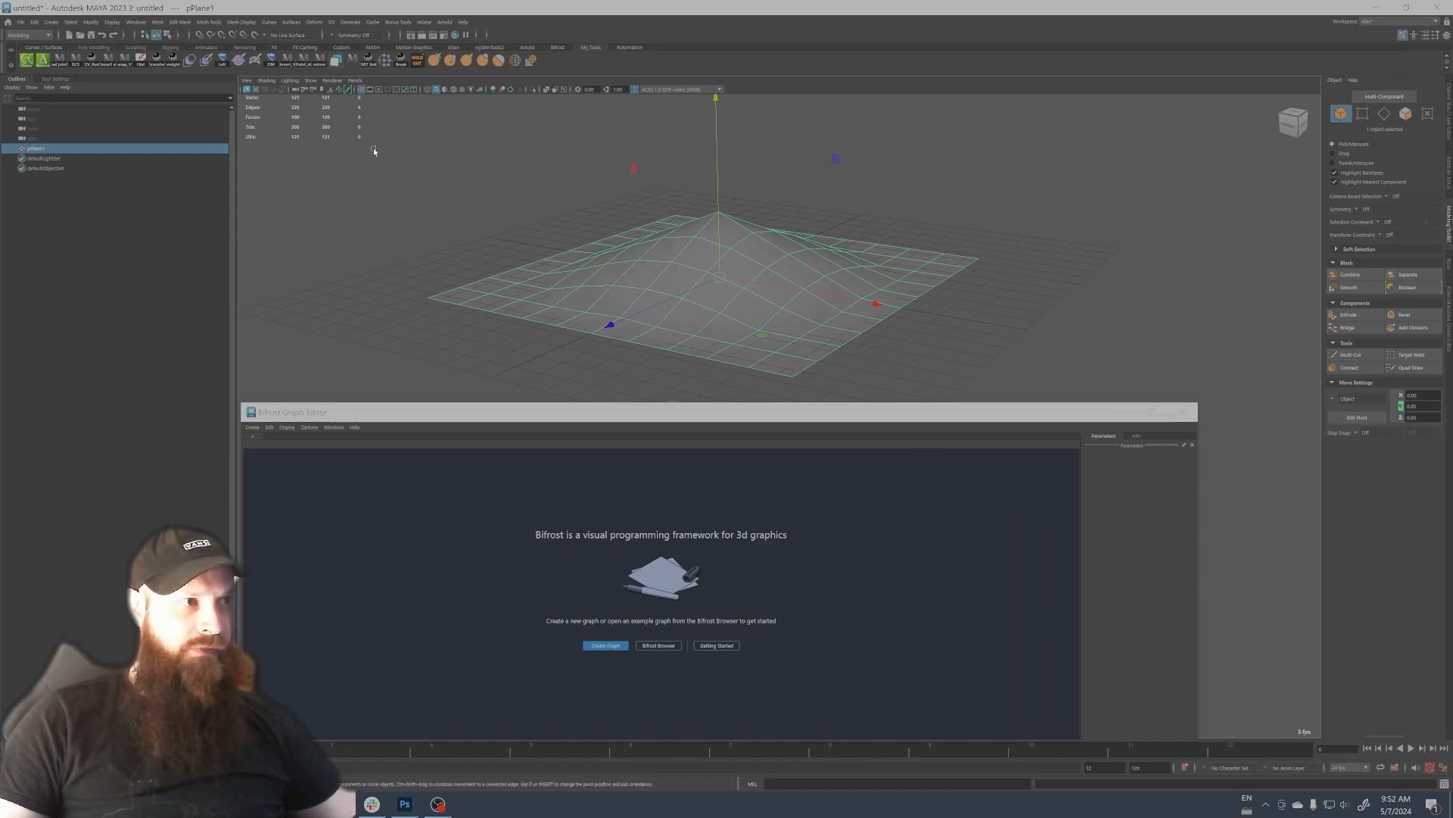
Open the Display menu to show the plane's vertex normals.
{"action": "left_click", "coordinate": [112, 21]}
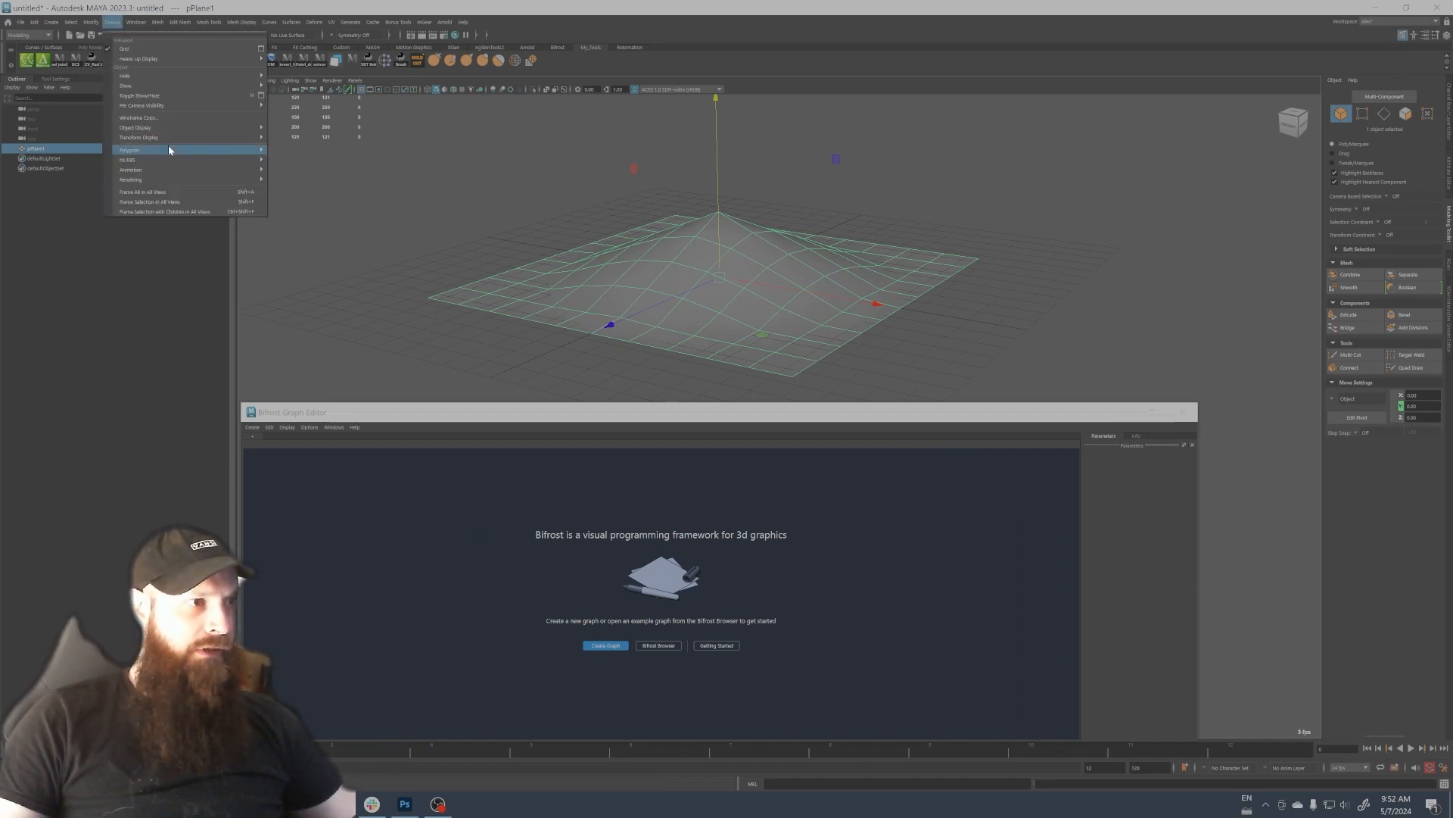
{"action": "mouse_move", "coordinate": [130, 149]}
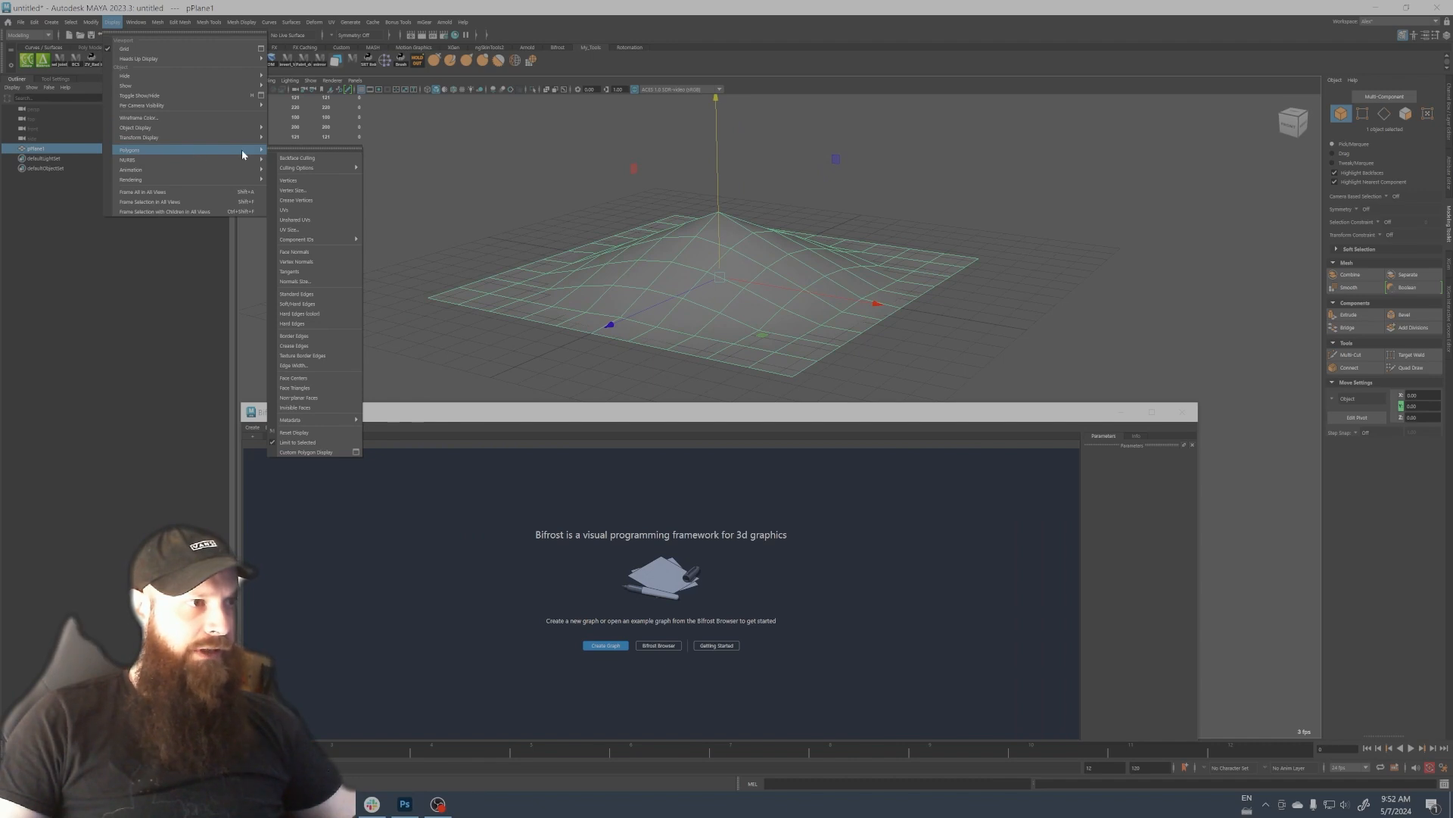
{"action": "mouse_move", "coordinate": [315, 211]}
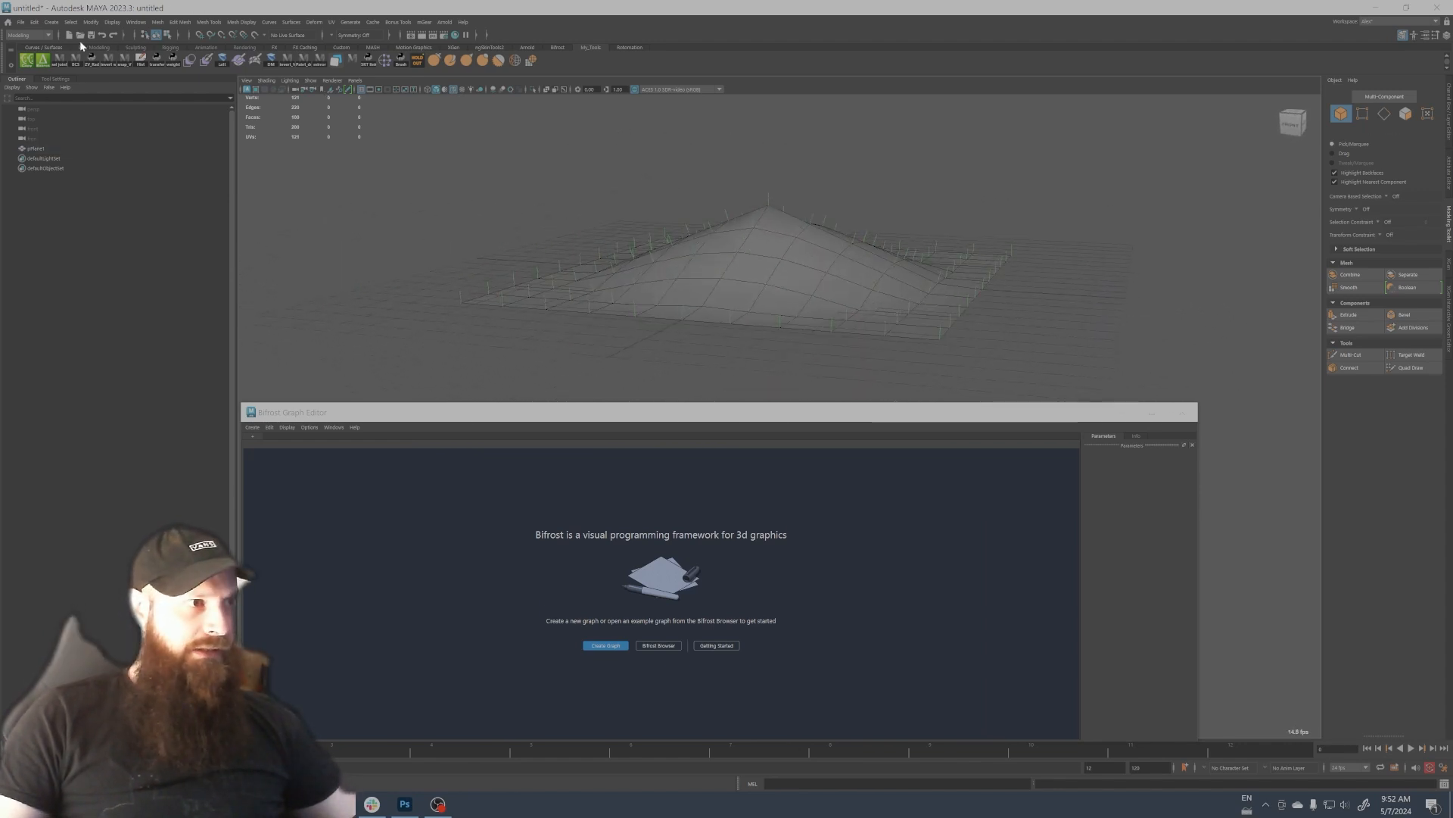
Create locators and rename them raycast_source and raycast_hit in the Outliner.
{"action": "left_click", "coordinate": [50, 22]}
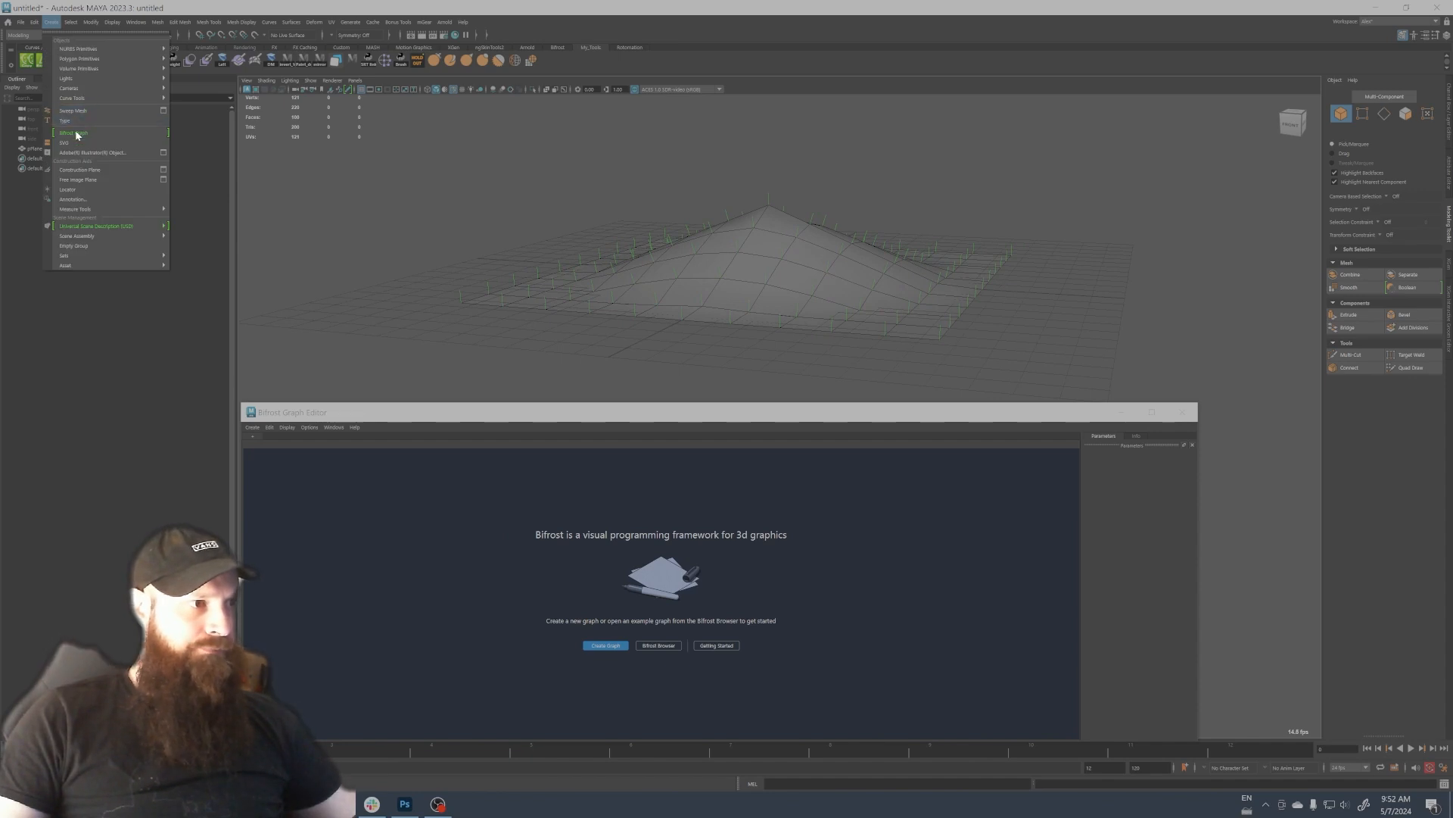
{"action": "left_click", "coordinate": [67, 190]}
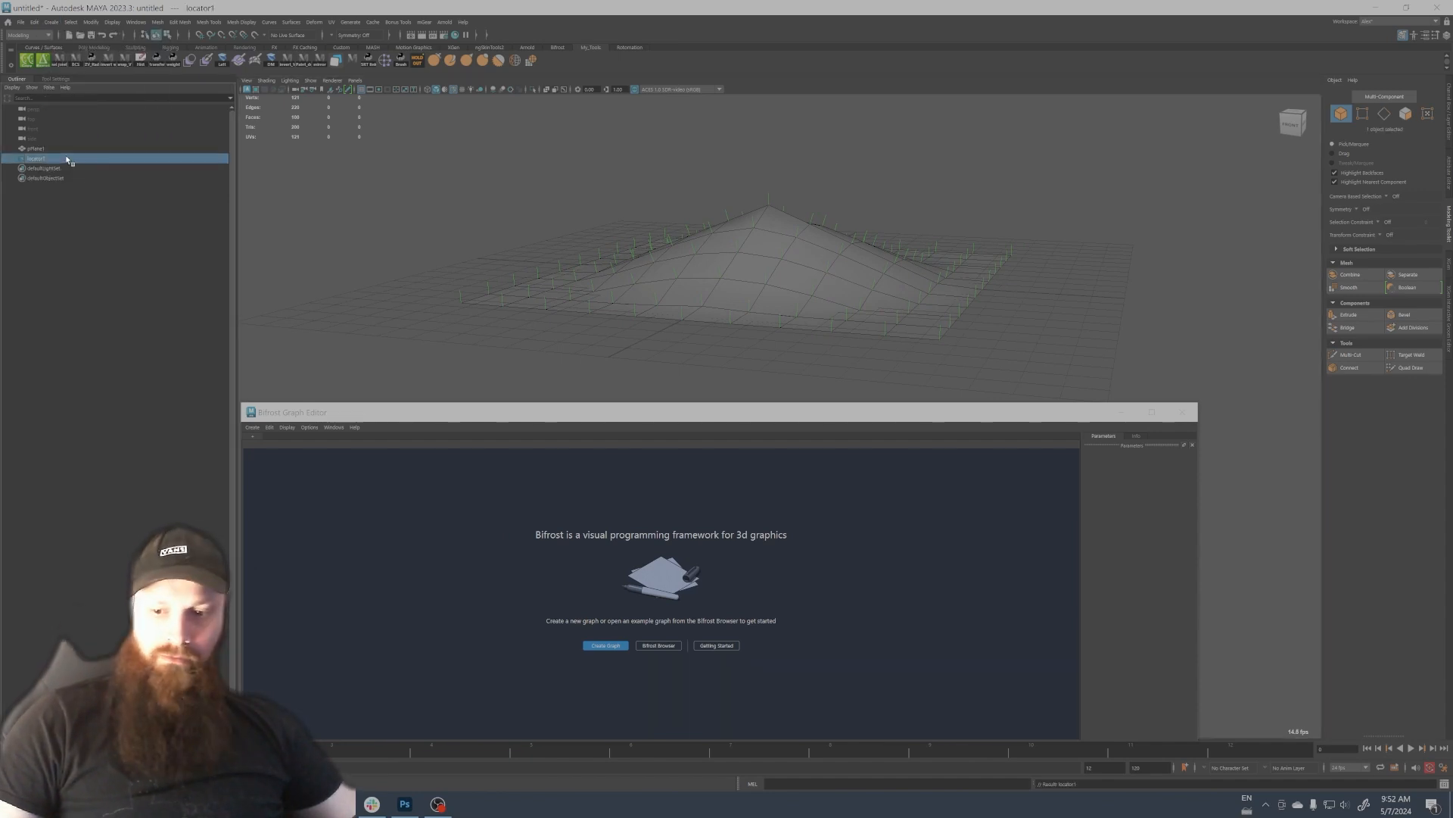
{"action": "double_click", "coordinate": [37, 158]}
{"action": "type", "text": "source_m"}
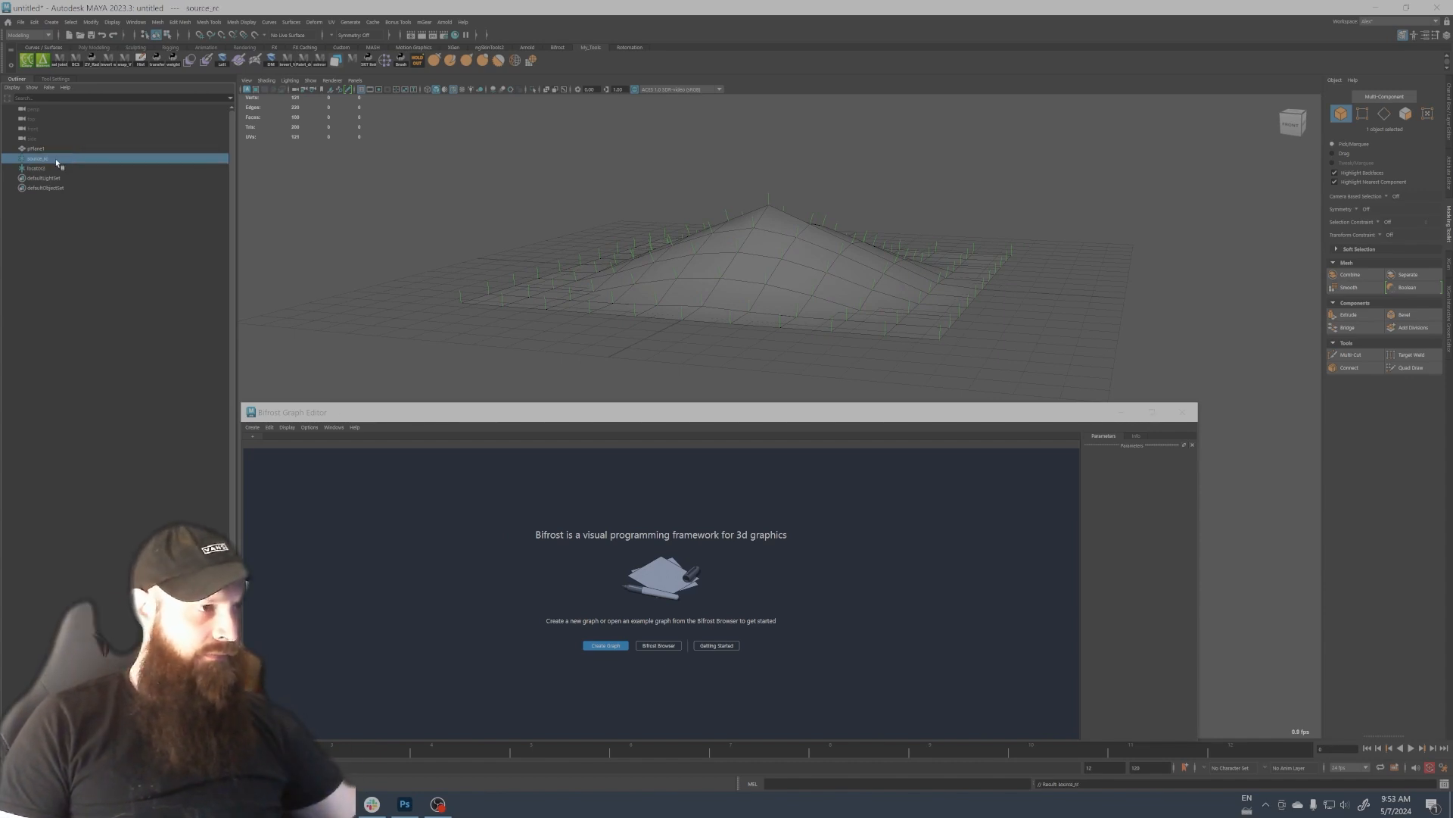
{"action": "double_click", "coordinate": [37, 158]}
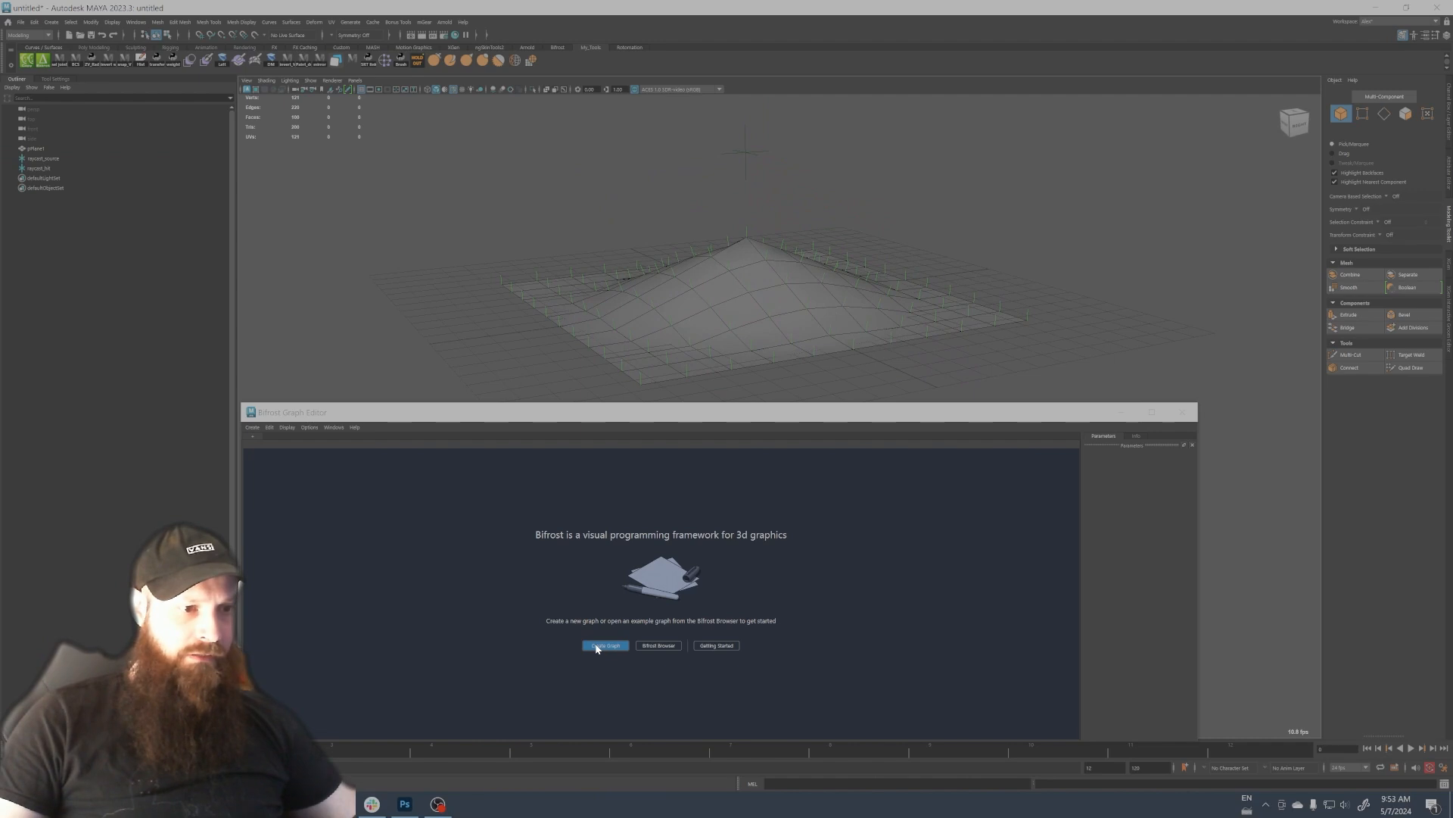
Create a Bifrost graph, rename pPlane1 to ground, and arrange its groundShape node.
{"action": "left_click", "coordinate": [605, 645]}
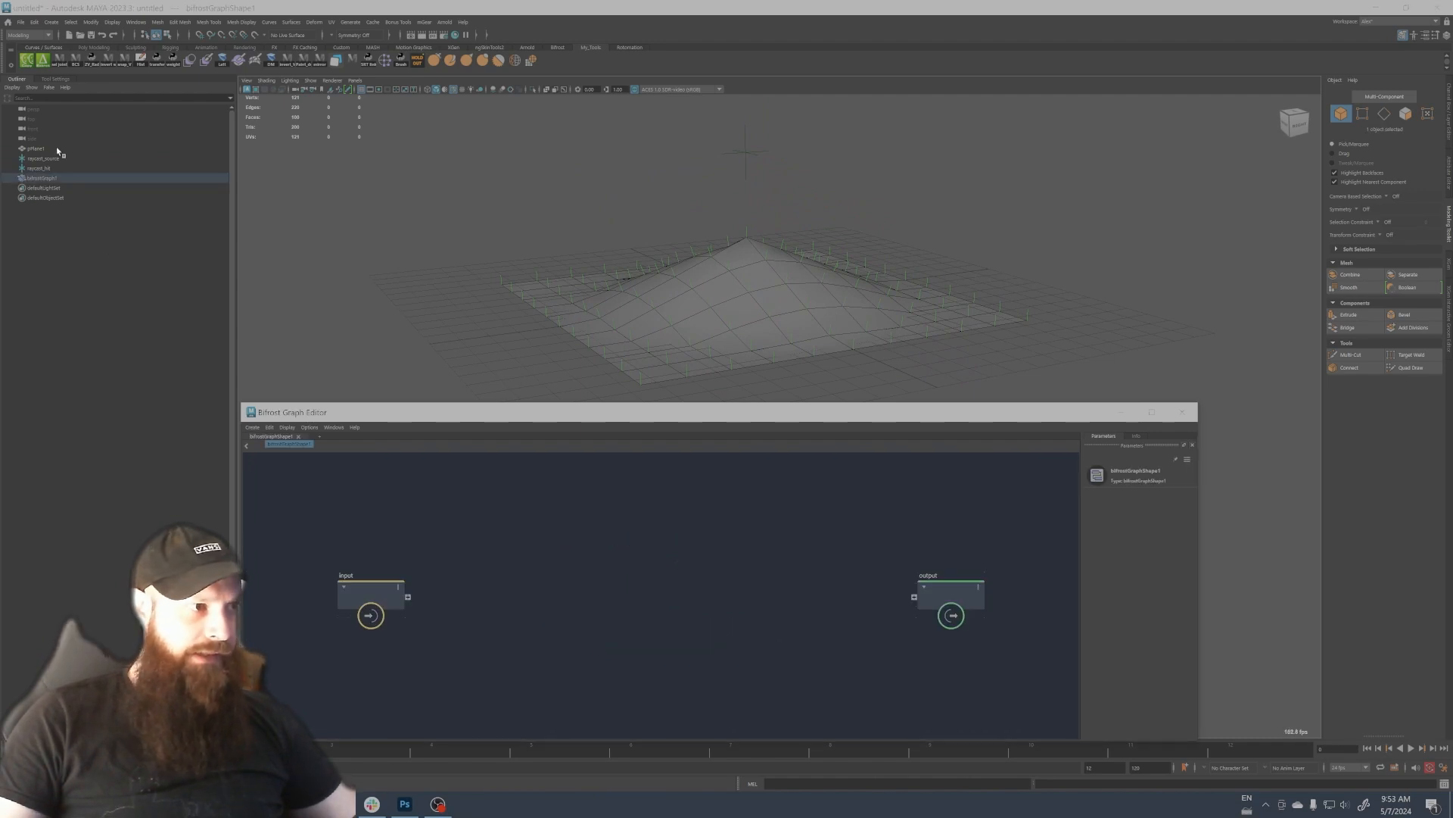
{"action": "left_click", "coordinate": [37, 148]}
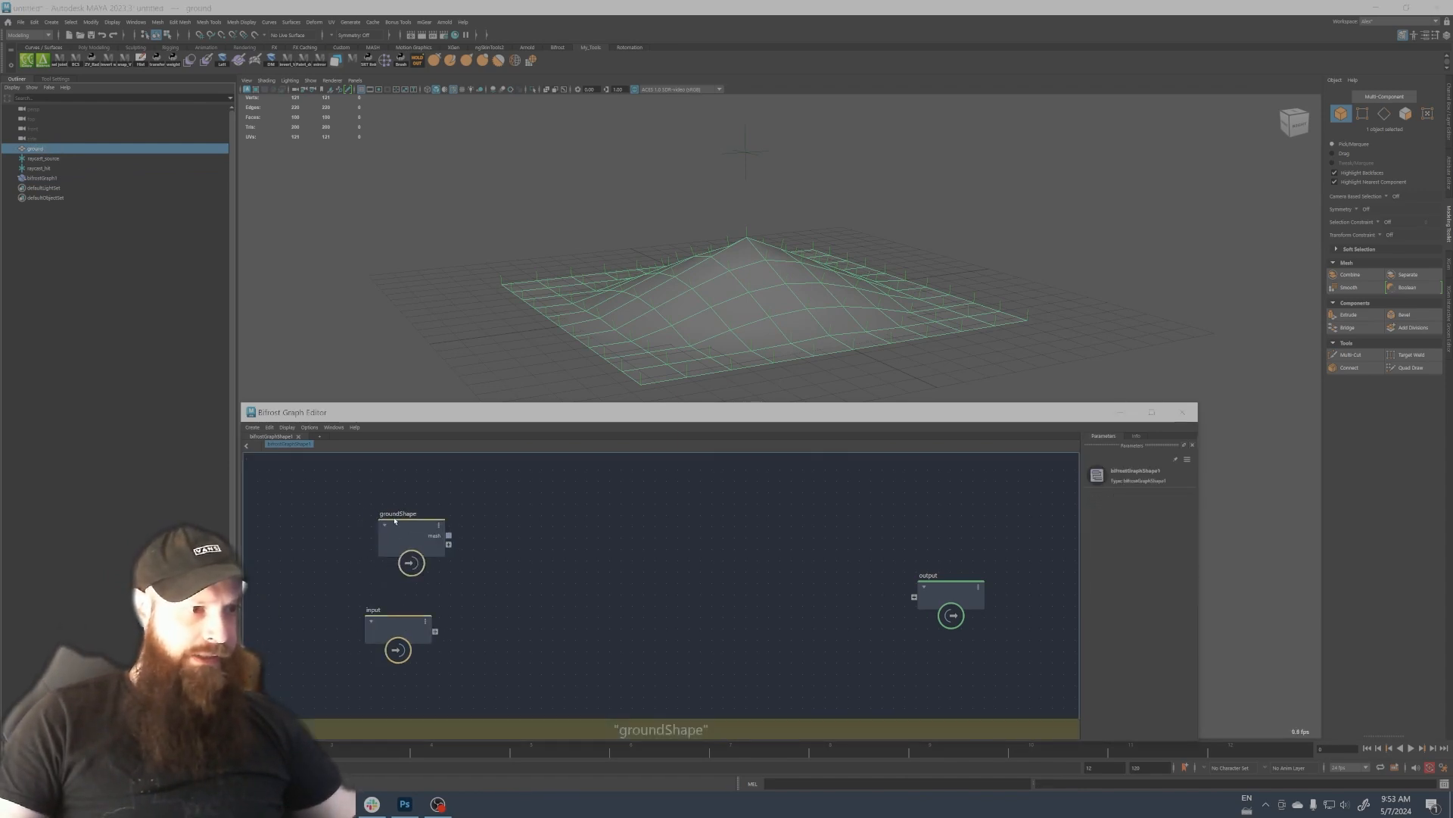
{"action": "left_click", "coordinate": [396, 529]}
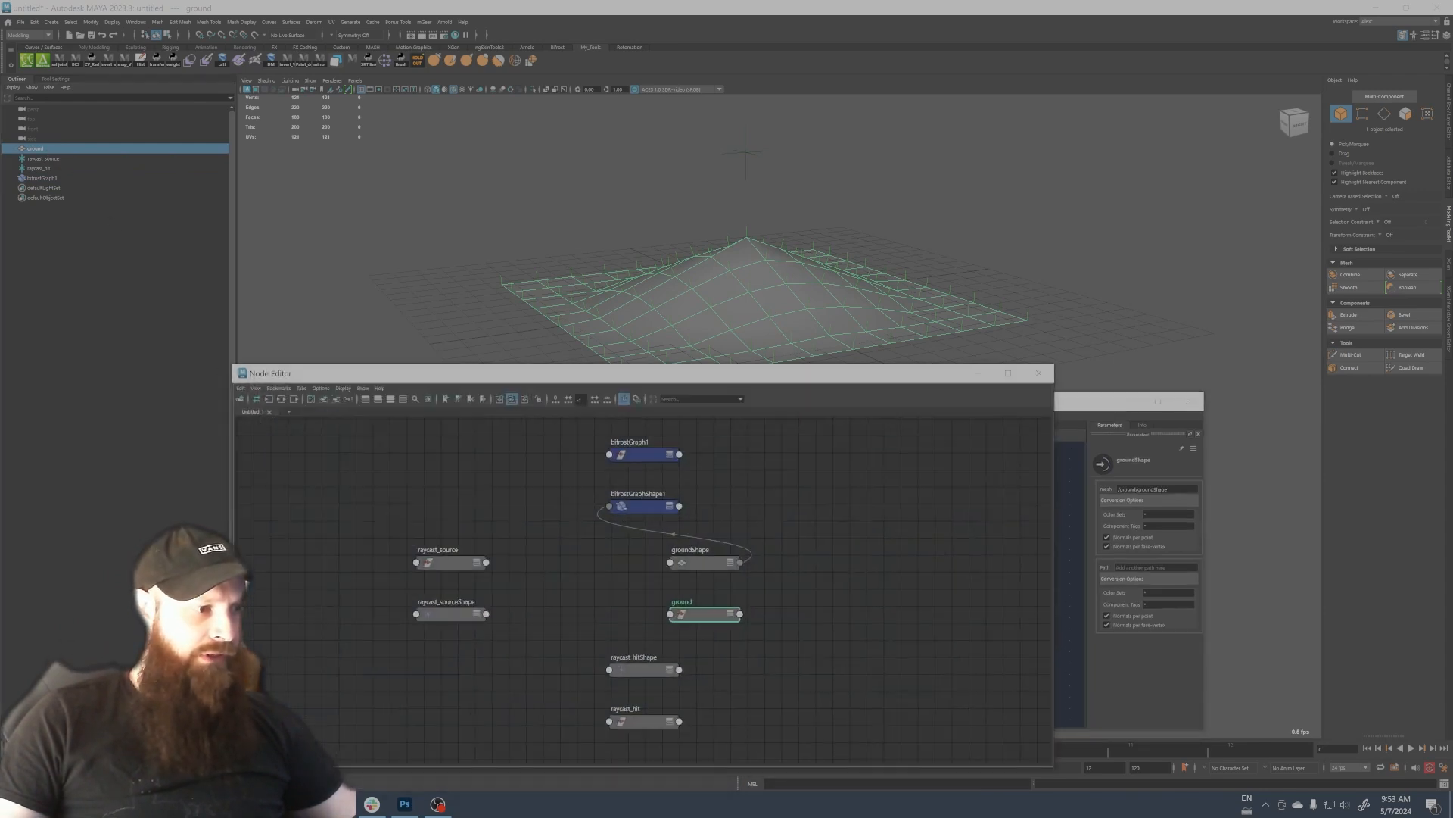
{"action": "left_click_drag", "start_coordinate": [637, 505], "coordinate": [839, 537]}
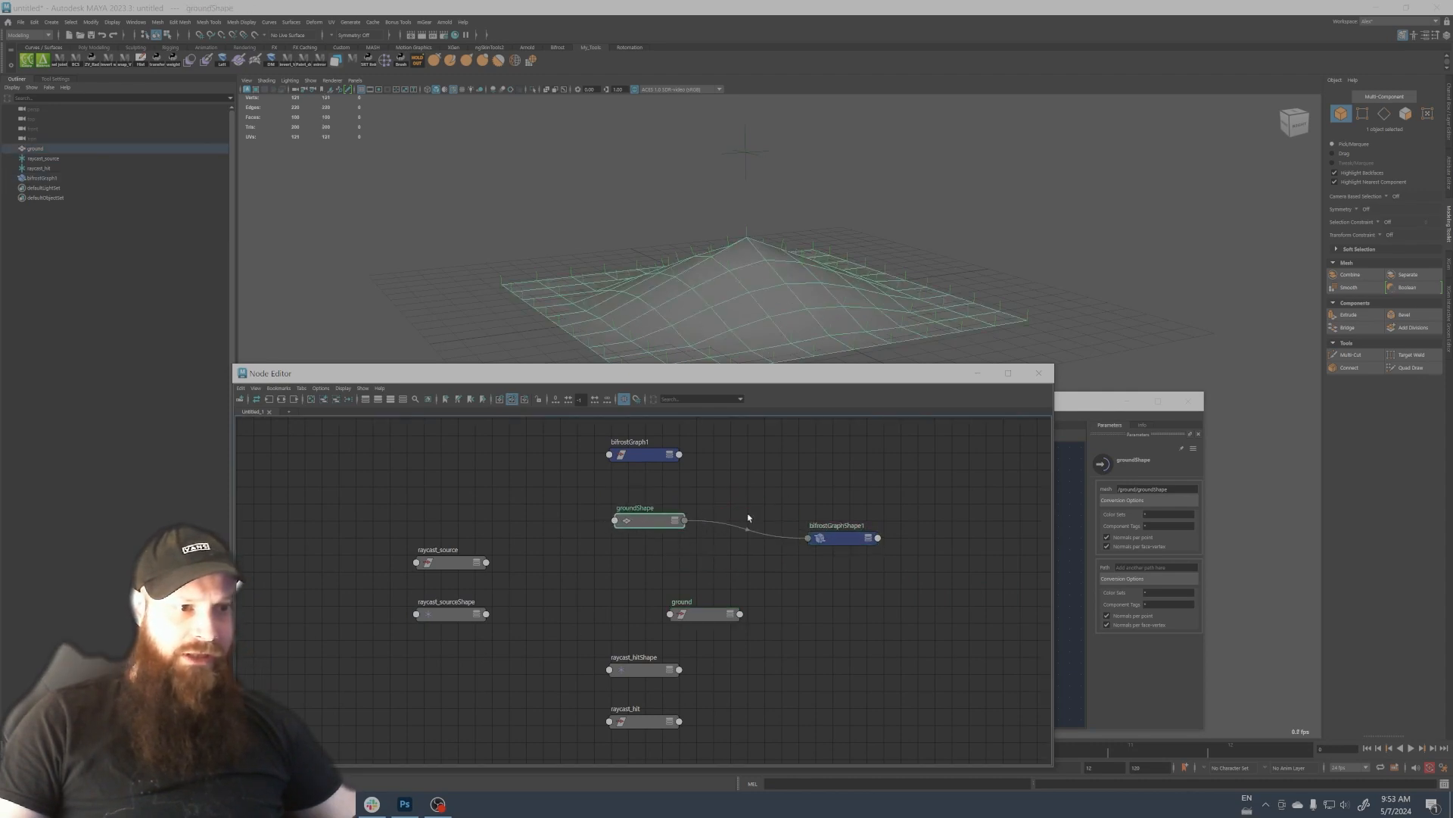
{"action": "left_click", "coordinate": [867, 538]}
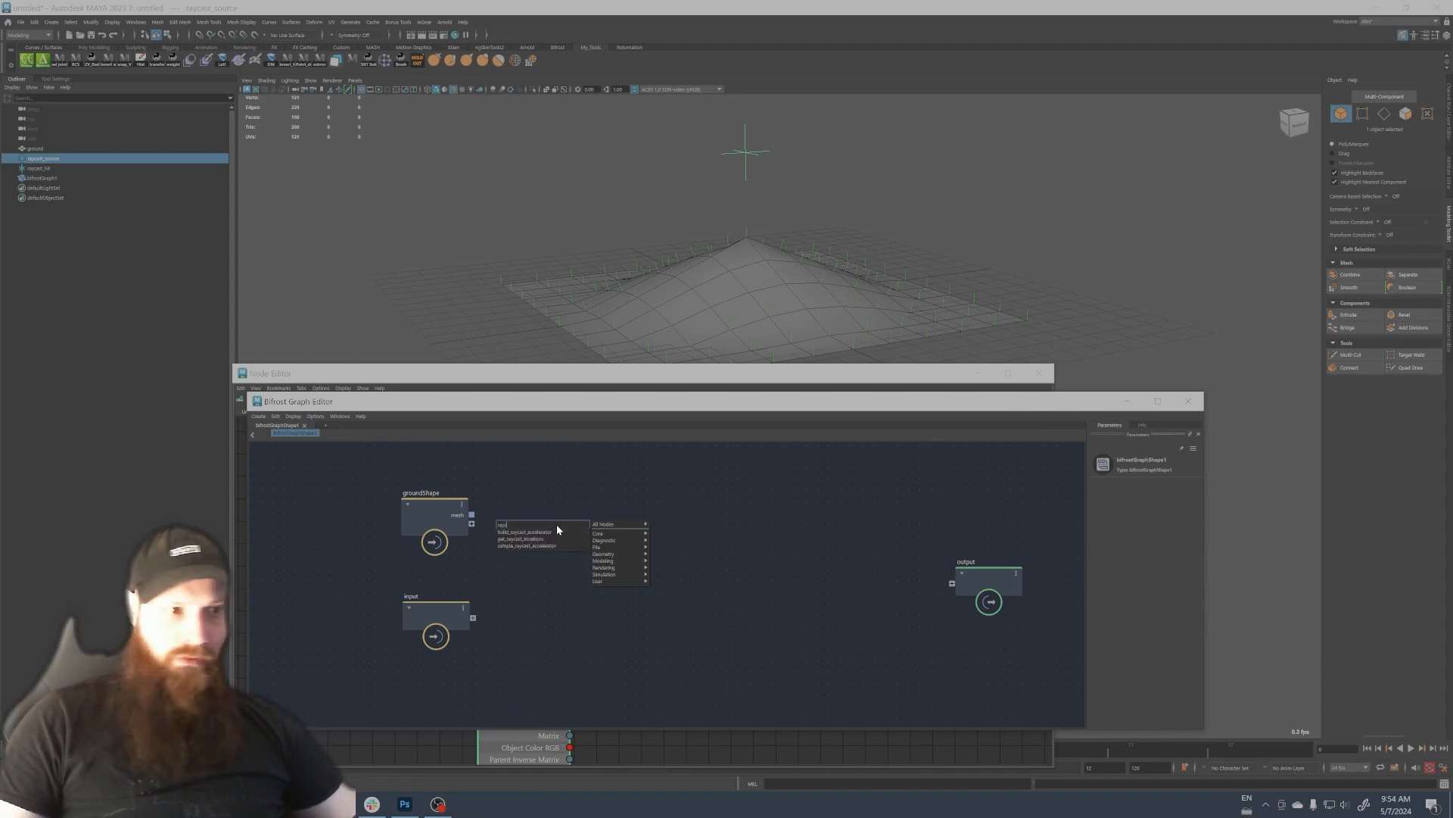
Add get_raycast_locations and feed raycast_source's translate into its positions.
{"action": "left_click", "coordinate": [524, 538]}
{"action": "type", "text": "sample_po"}
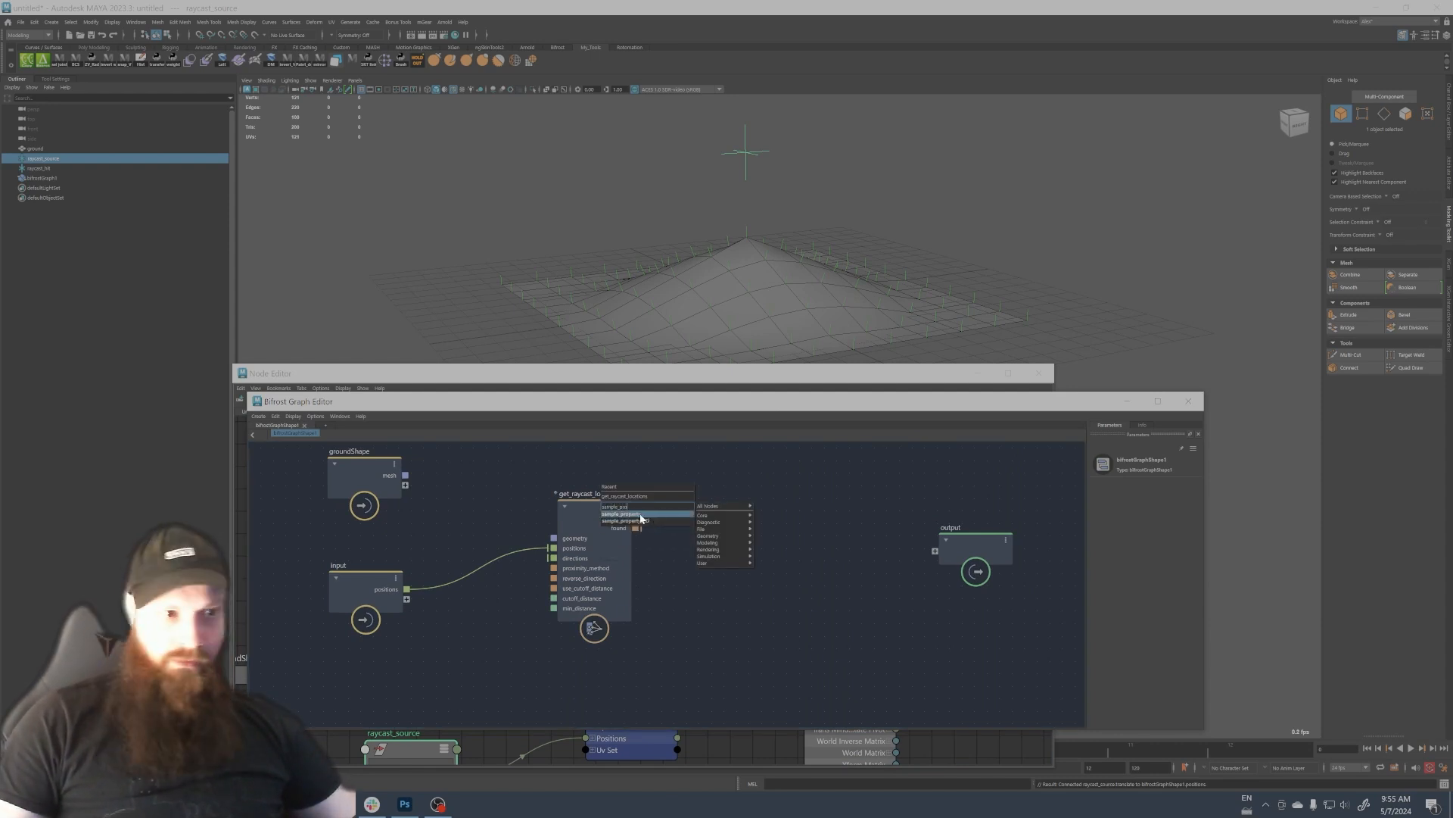
Add a sample_property node reading point_position and wire its geometry input.
{"action": "left_click", "coordinate": [628, 516]}
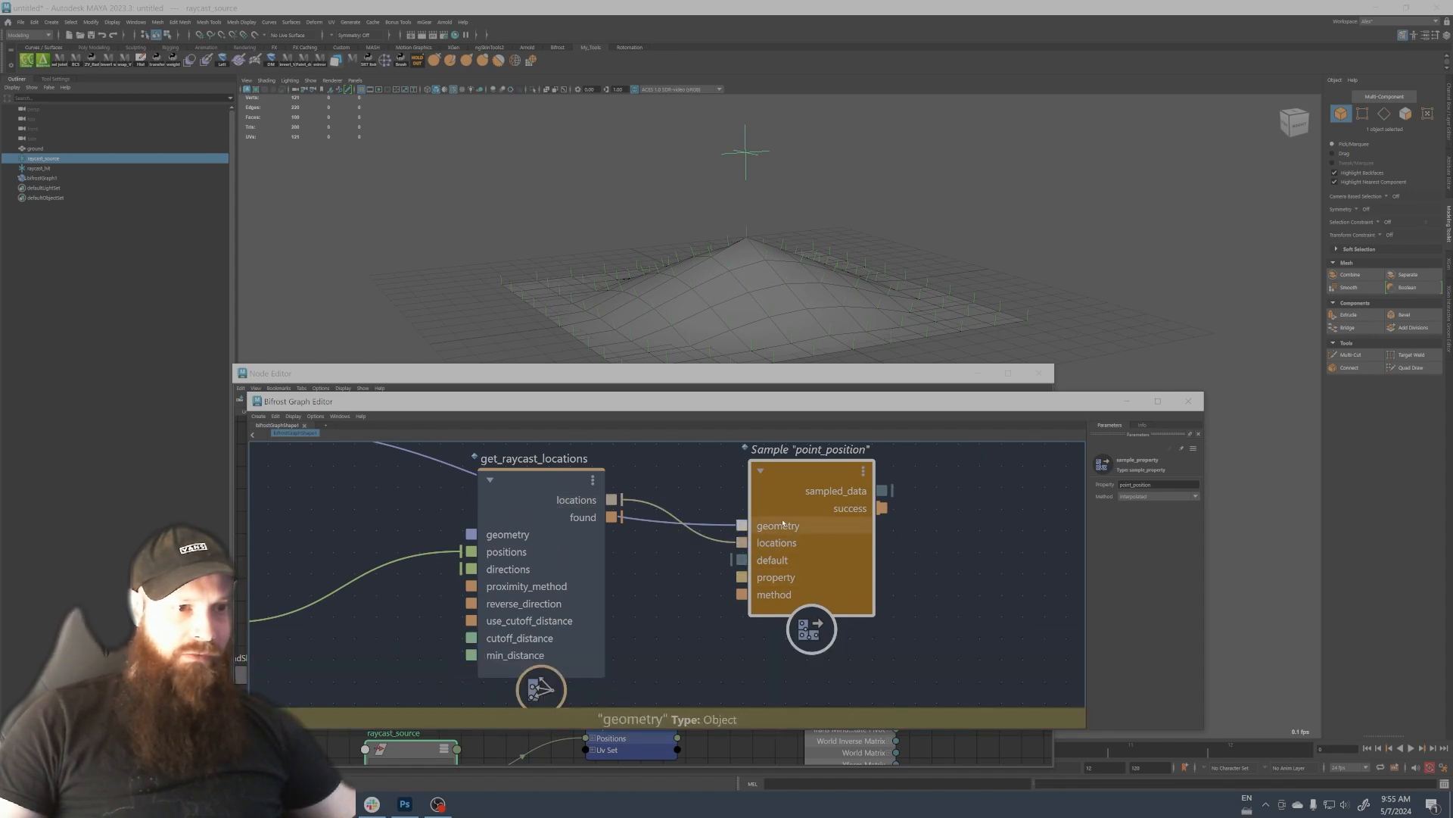
{"action": "right_click", "coordinate": [773, 561]}
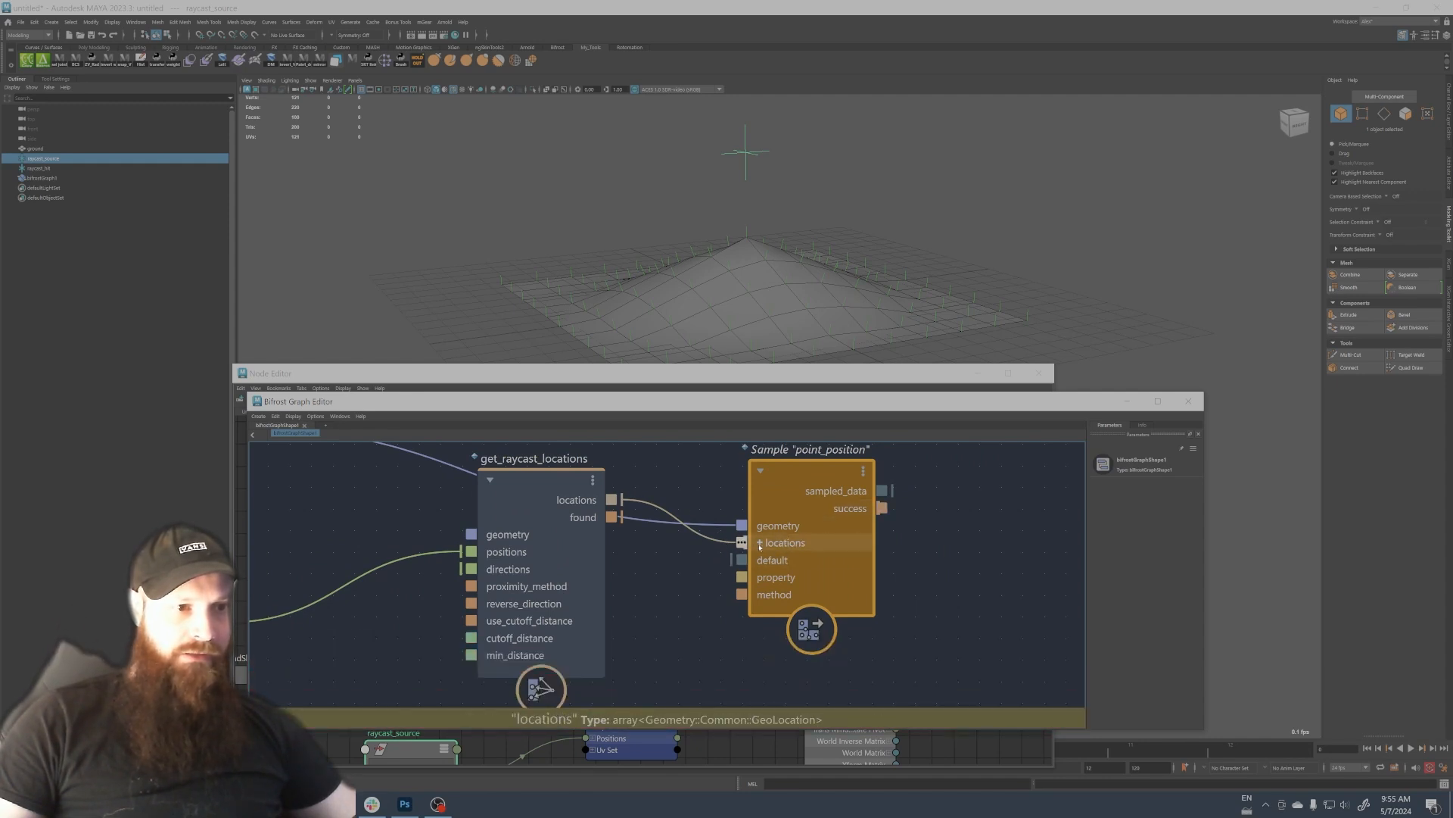
{"action": "left_click", "coordinate": [809, 449]}
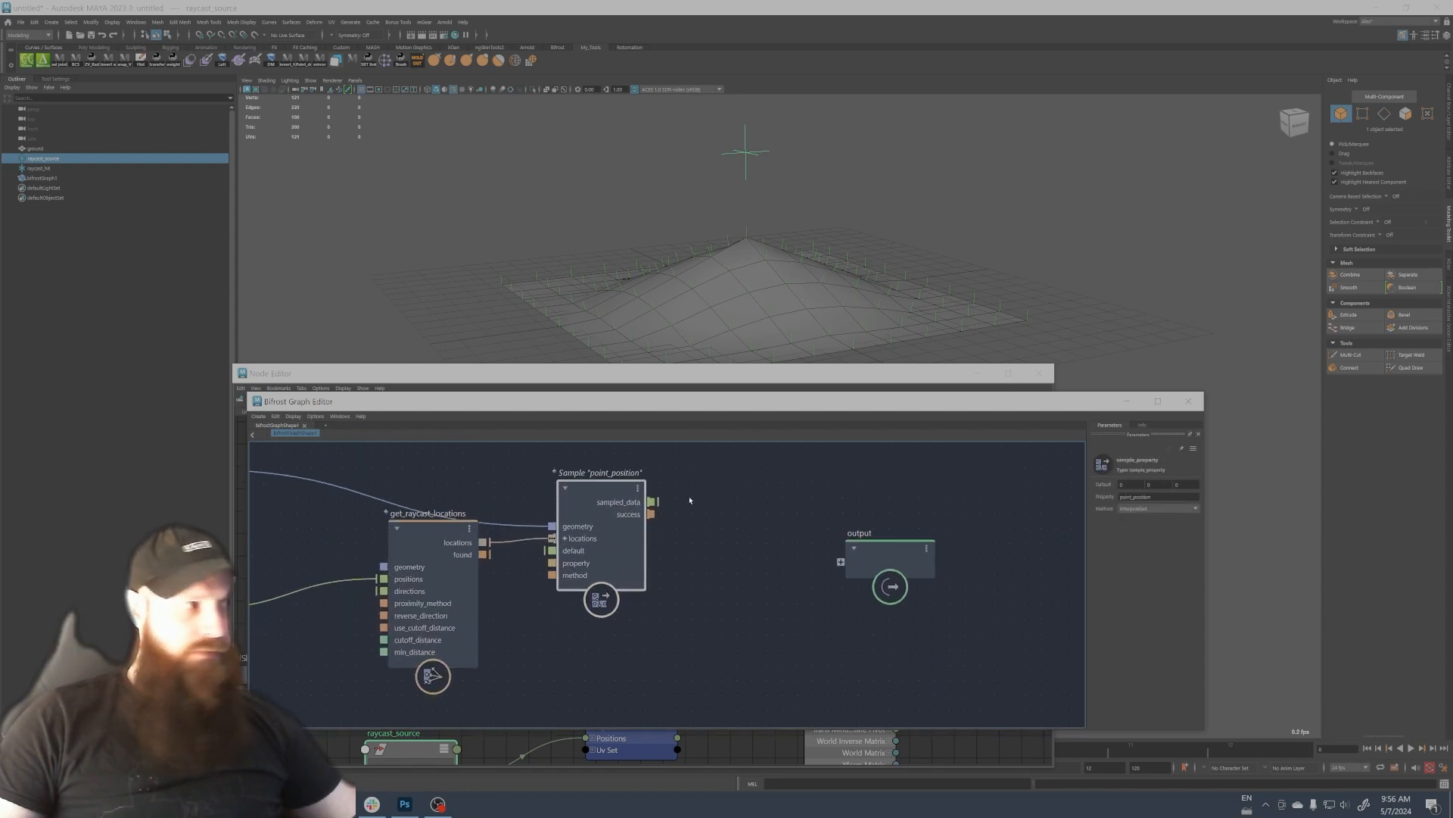
{"action": "mouse_move", "coordinate": [698, 509]}
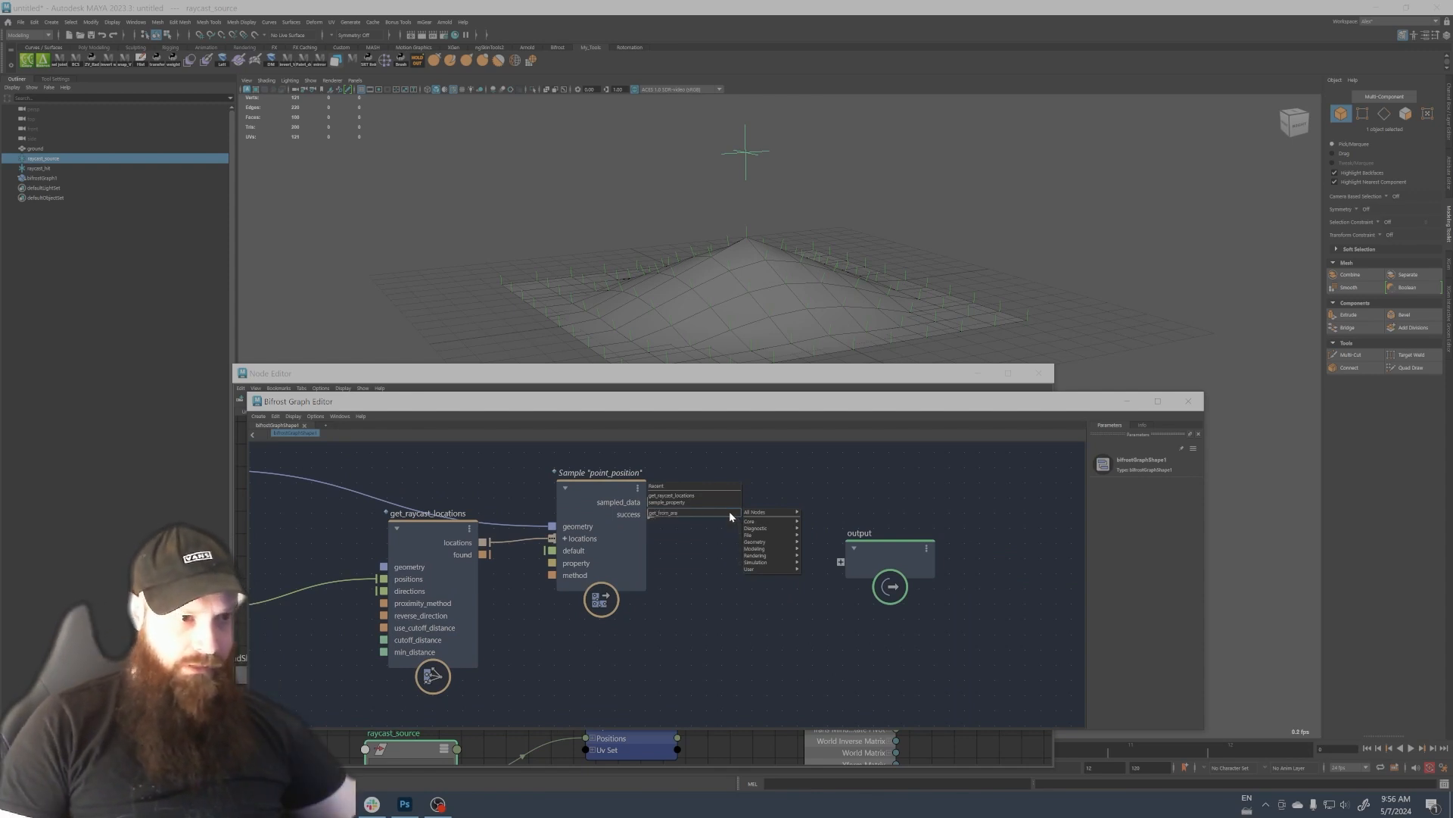
{"action": "mouse_move", "coordinate": [677, 519]}
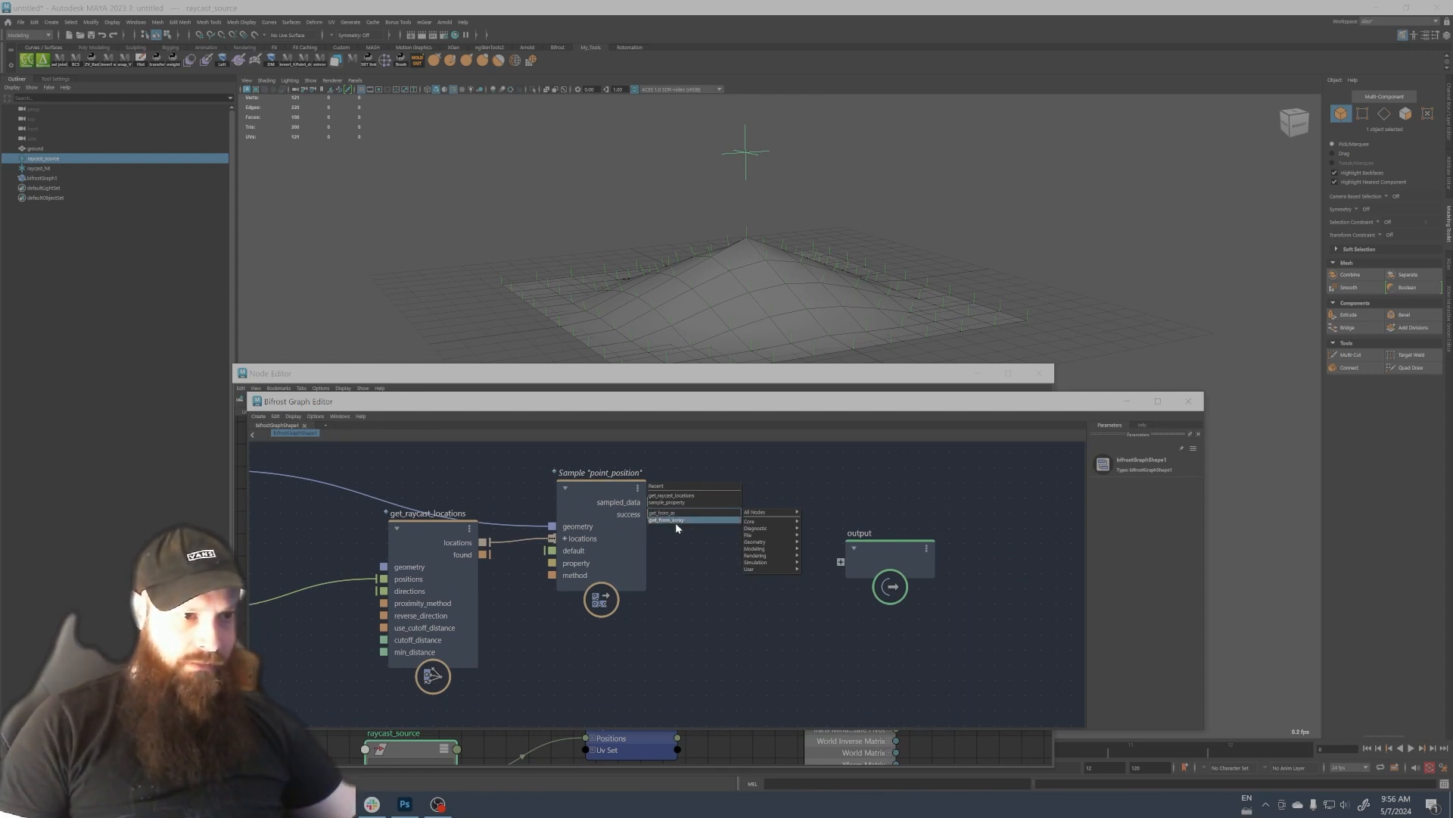
Add get_from_array on the sampled positions and connect its value to the output.
{"action": "left_click", "coordinate": [673, 519]}
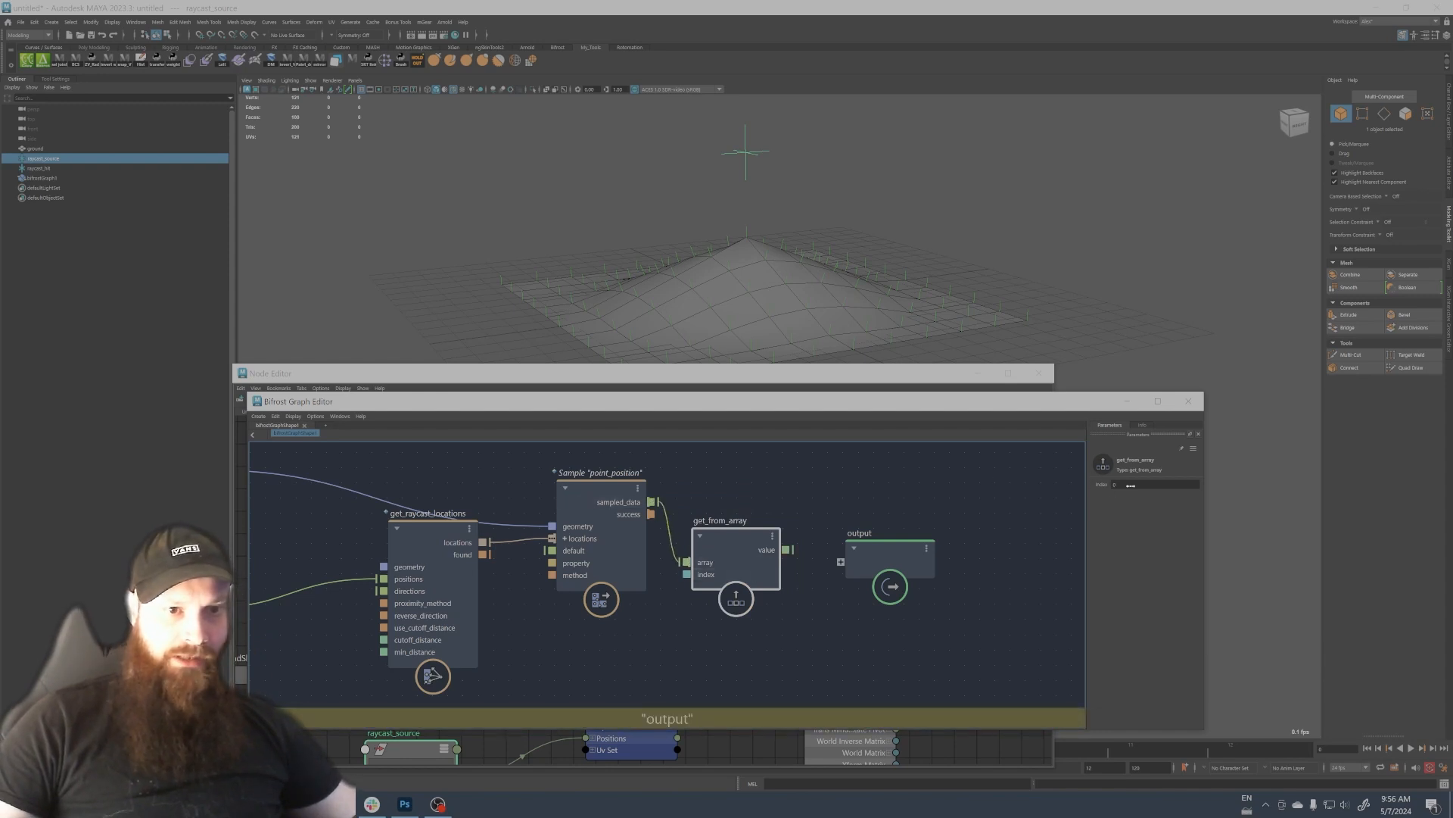
{"action": "left_click", "coordinate": [816, 517]}
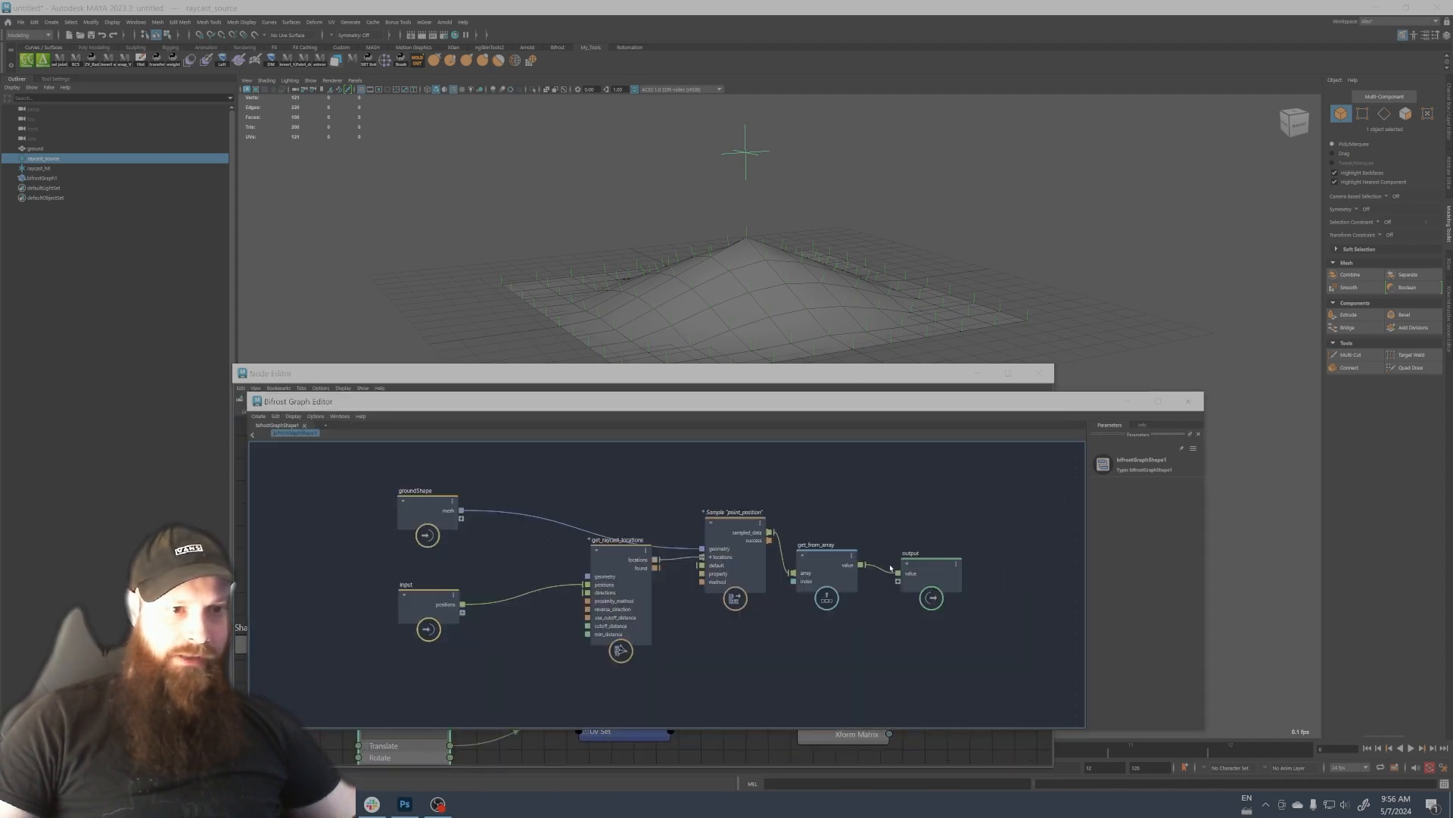
Rename the output port to raycast_pos.
{"action": "right_click", "coordinate": [918, 555]}
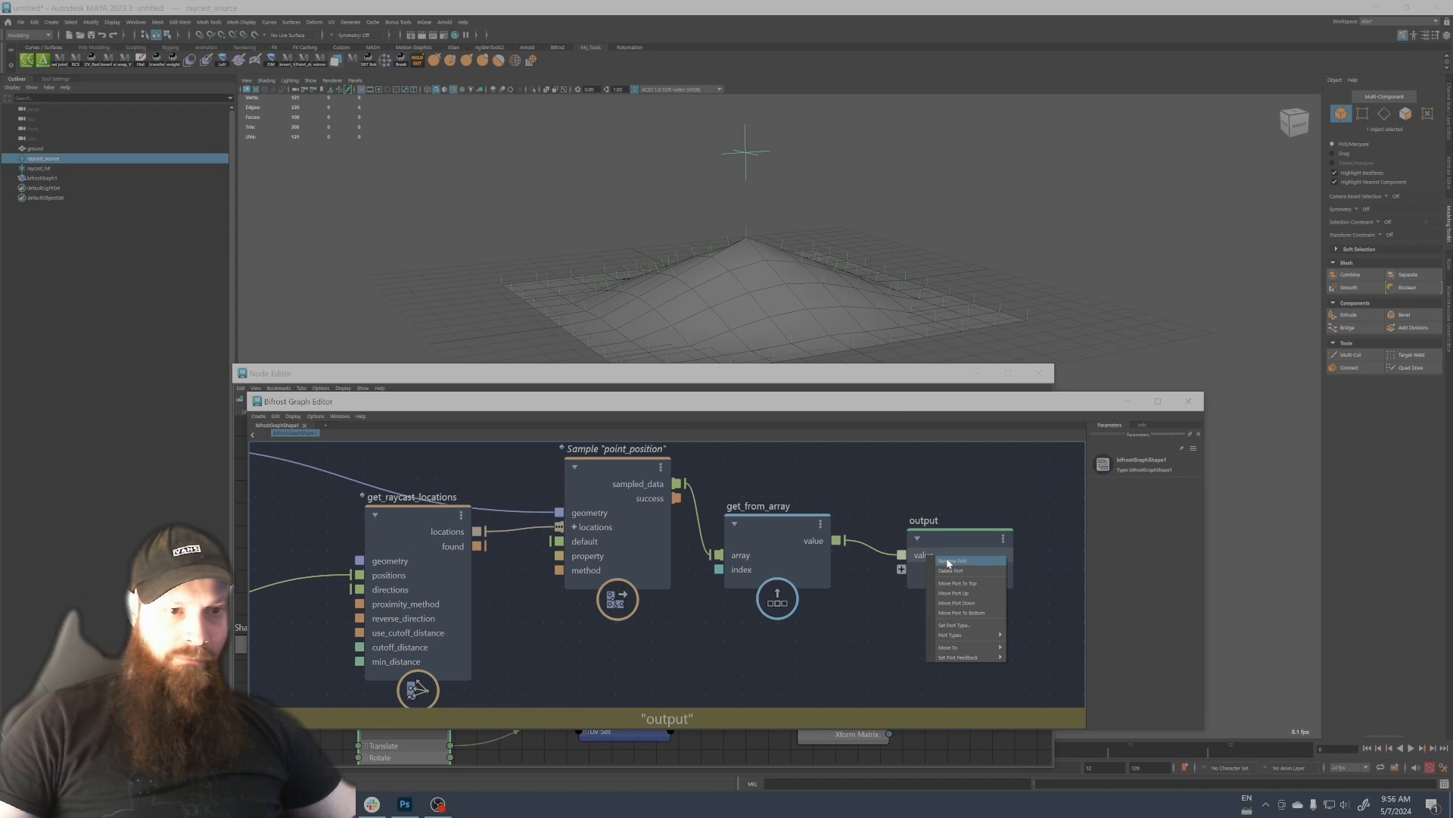
{"action": "left_click", "coordinate": [952, 559]}
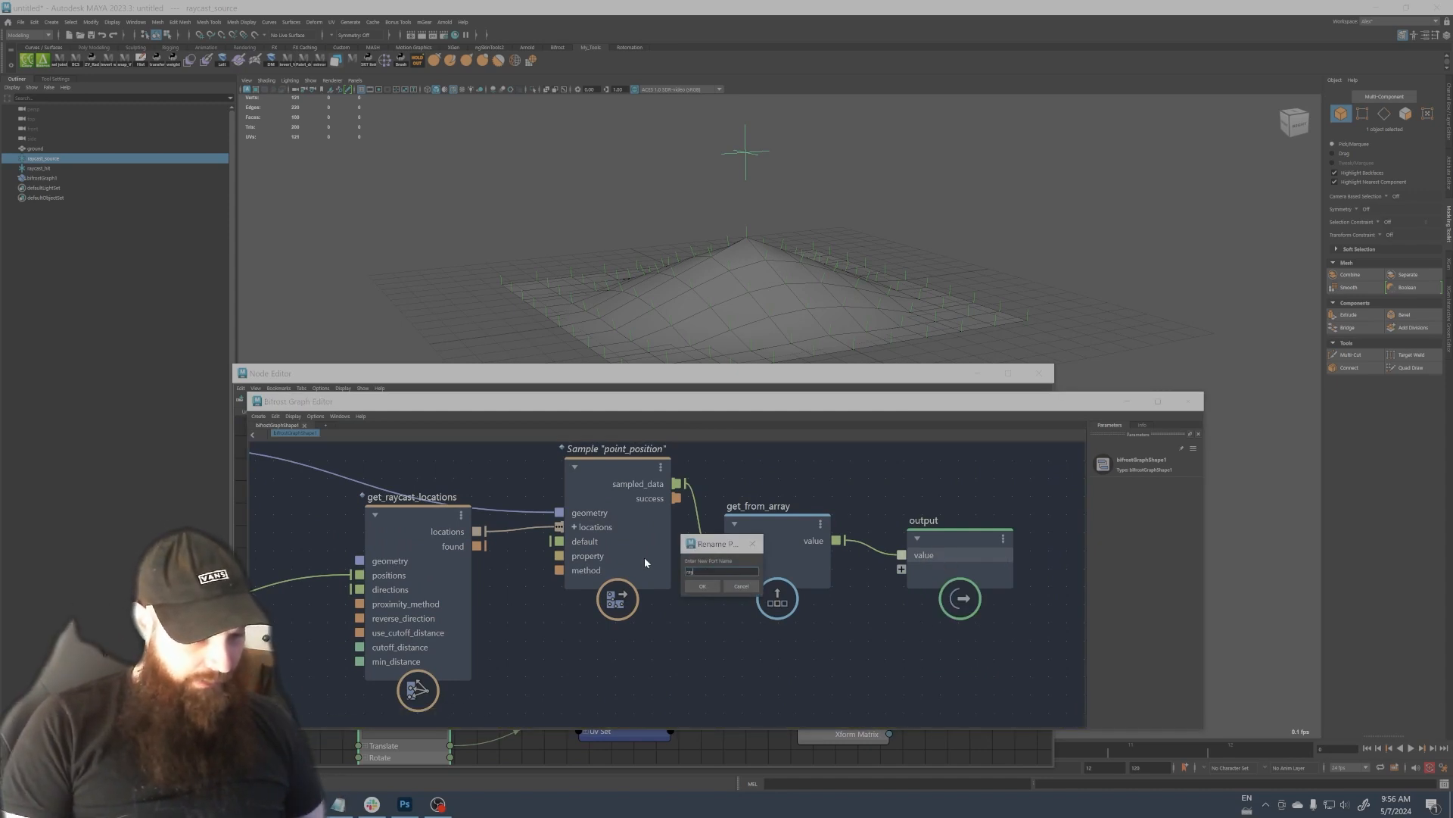
{"action": "left_click", "coordinate": [702, 586]}
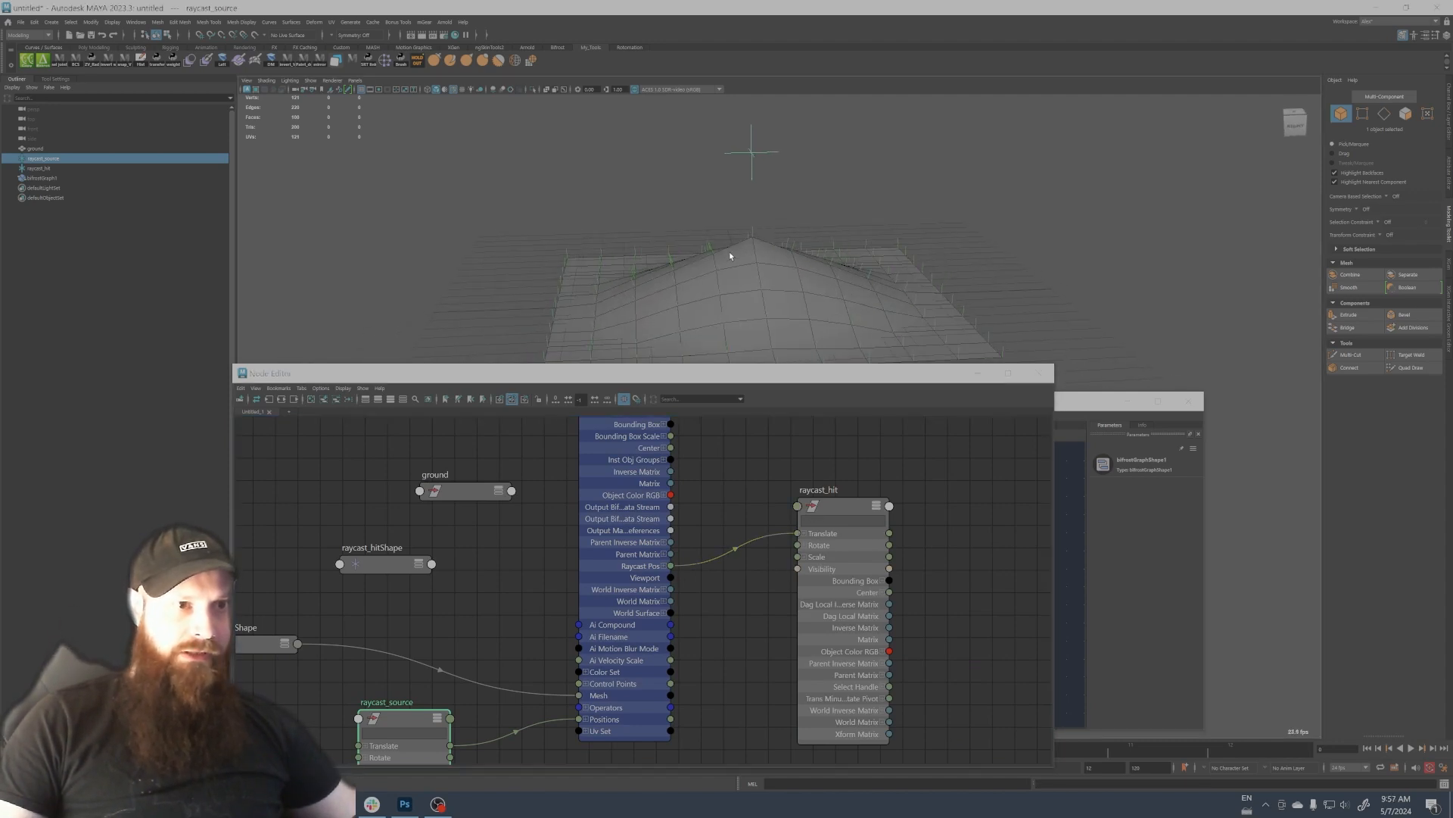
{"action": "mouse_move", "coordinate": [732, 441]}
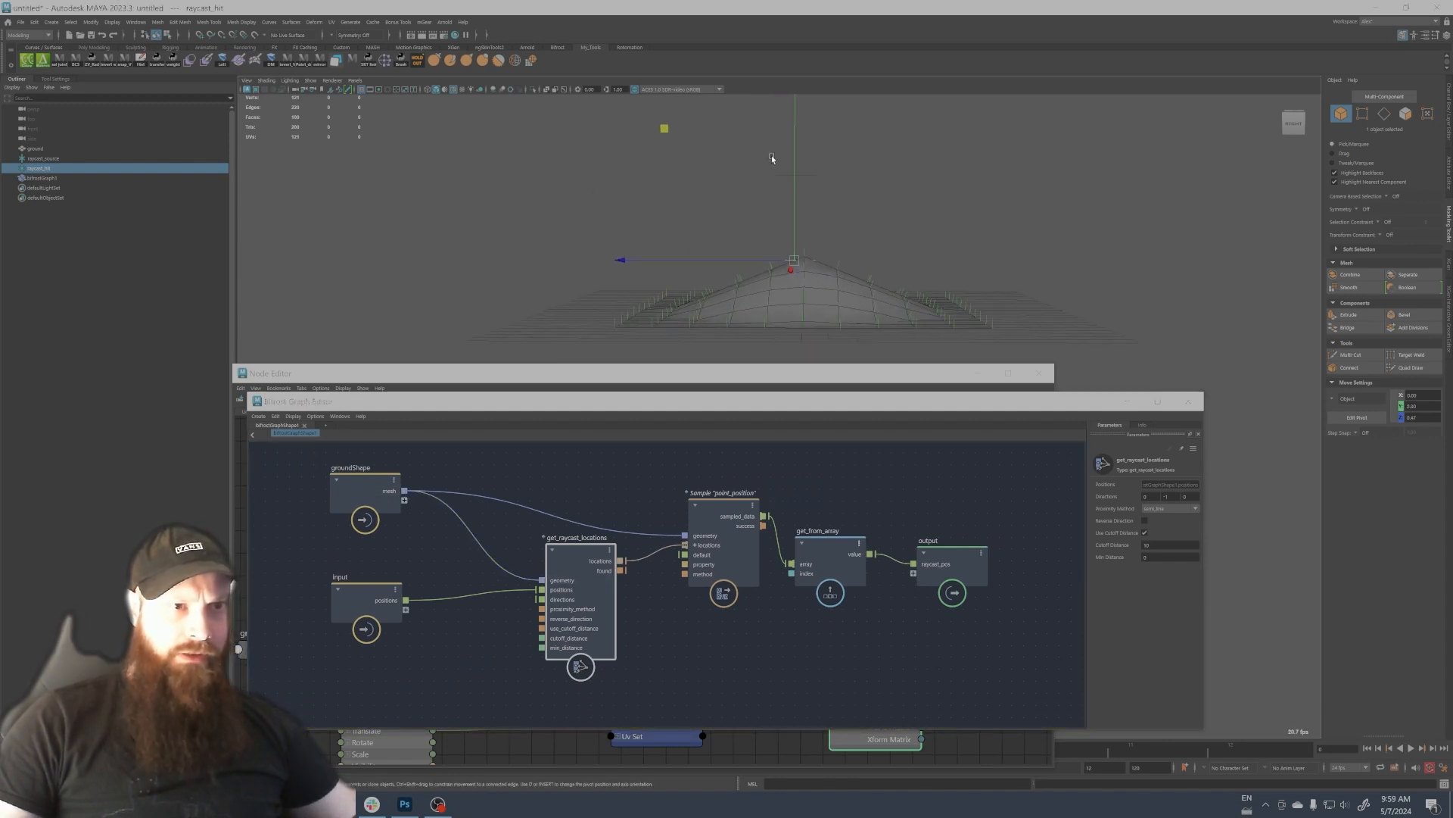
Show raycast_hitShape's attributes and expand its Object Display and Drawing Overrides sections.
{"action": "left_click", "coordinate": [42, 158]}
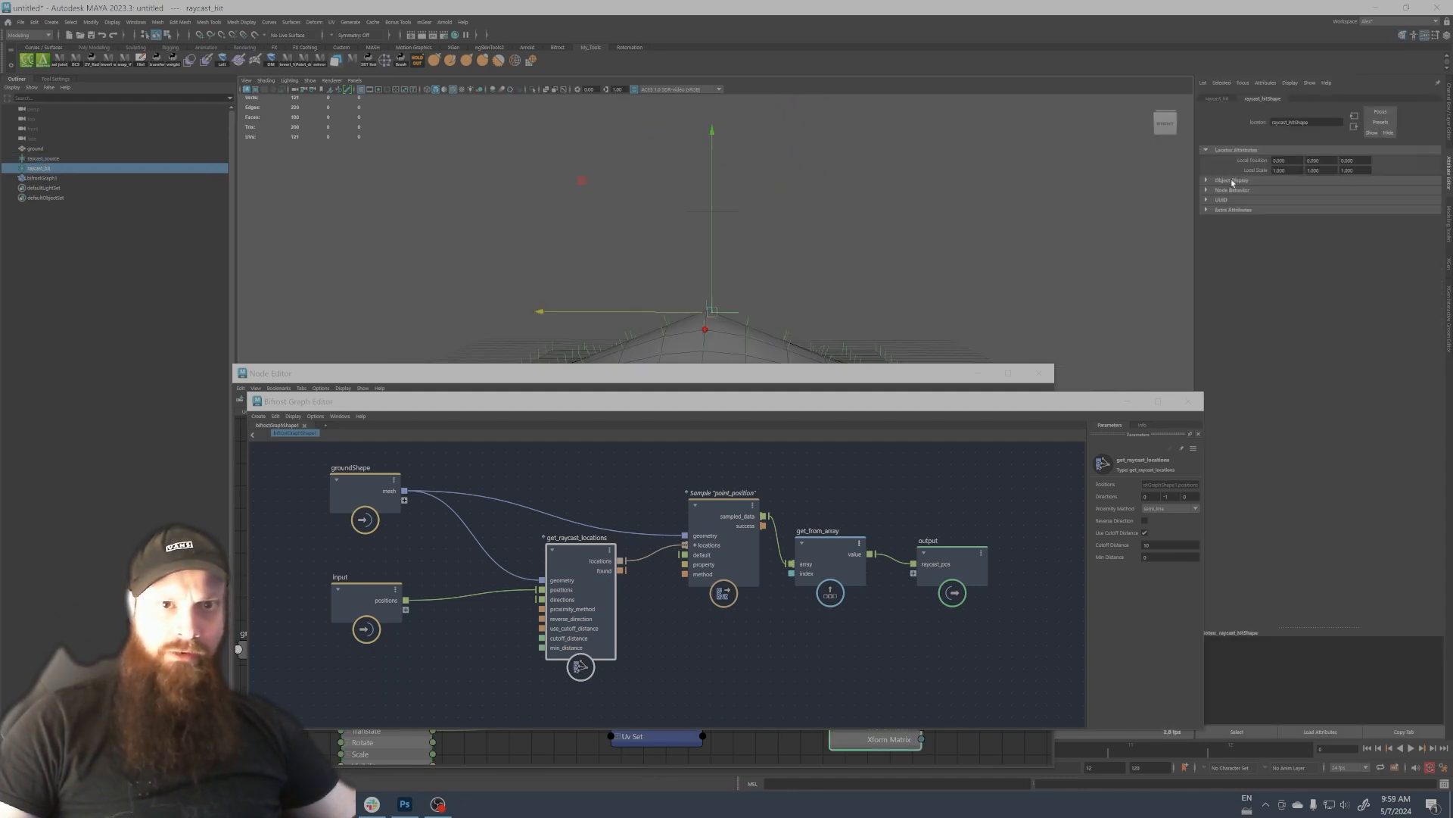
{"action": "left_click", "coordinate": [1233, 180]}
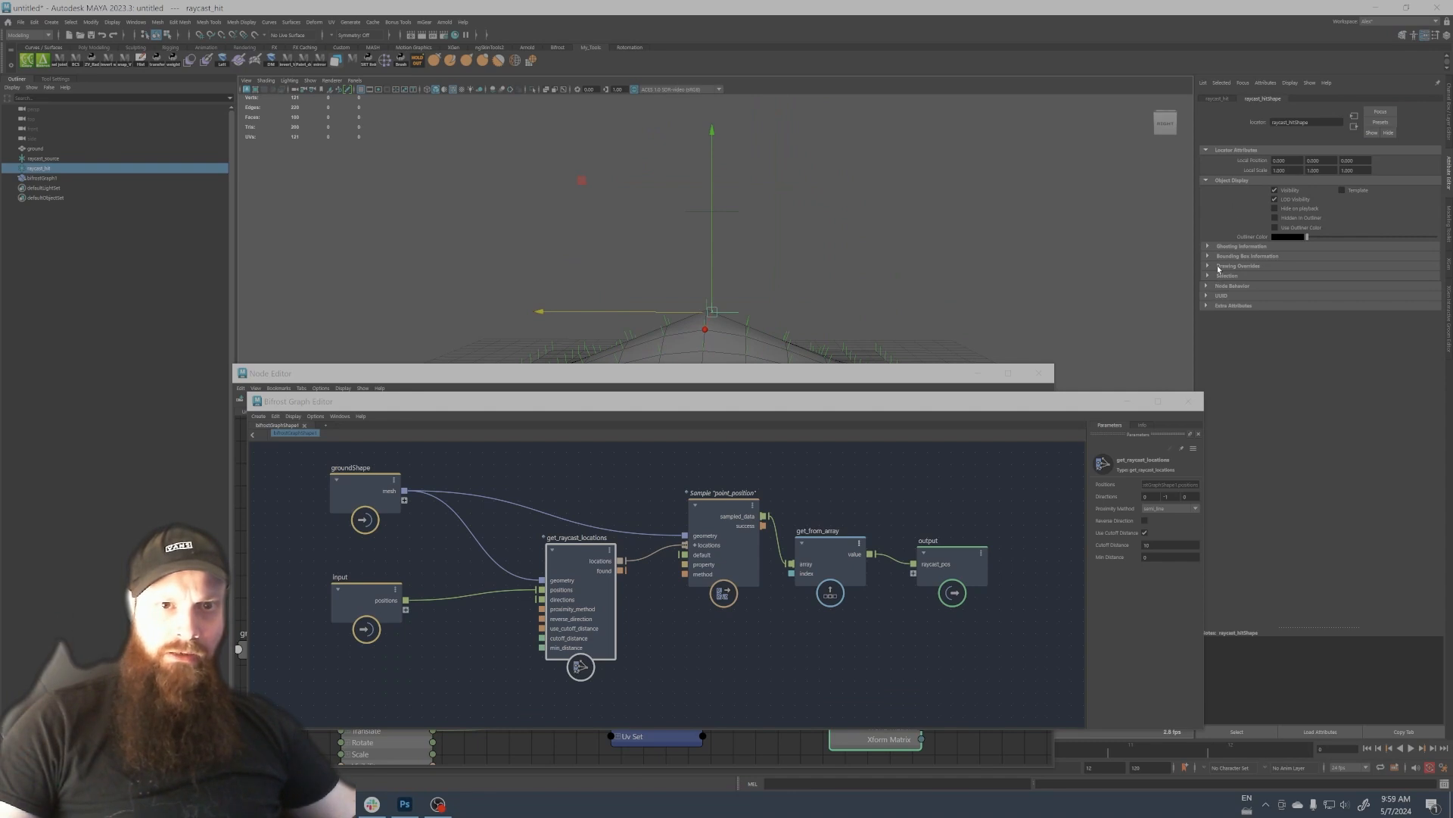
{"action": "left_click", "coordinate": [1238, 266]}
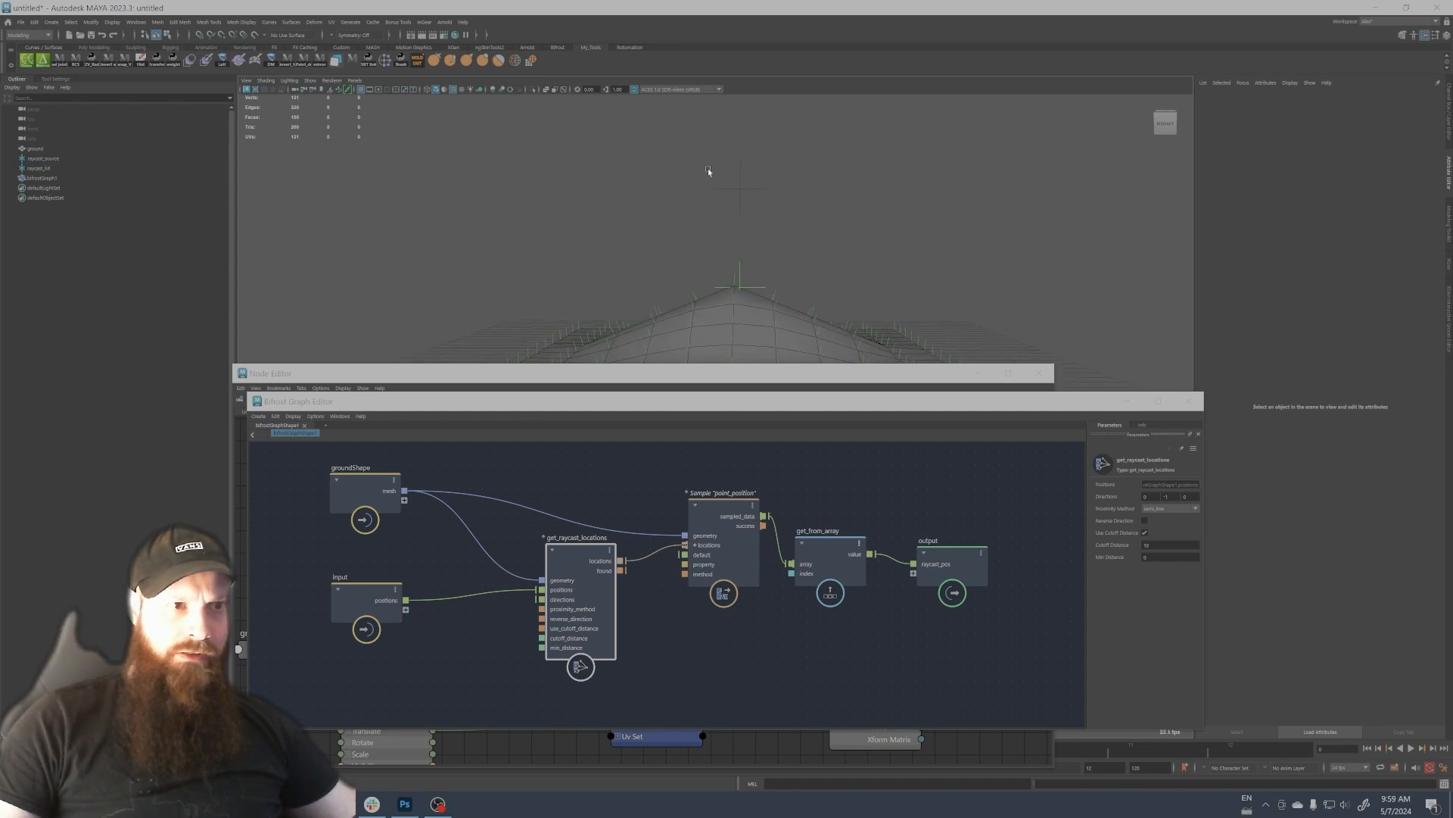
{"action": "left_click", "coordinate": [42, 157]}
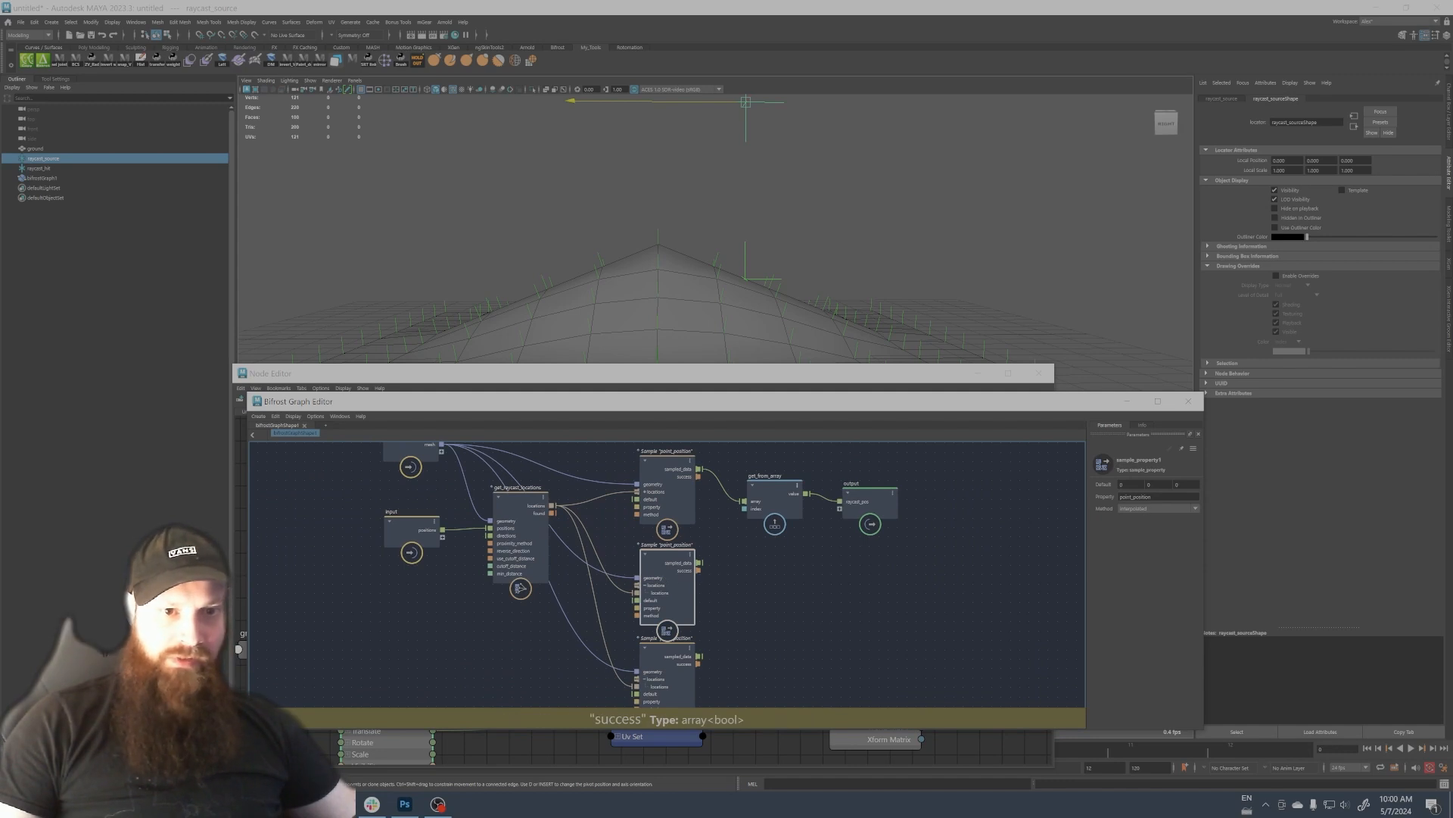
Change the duplicated sampler's Property to point_normal and point_tangent.
{"action": "left_click", "coordinate": [1154, 496]}
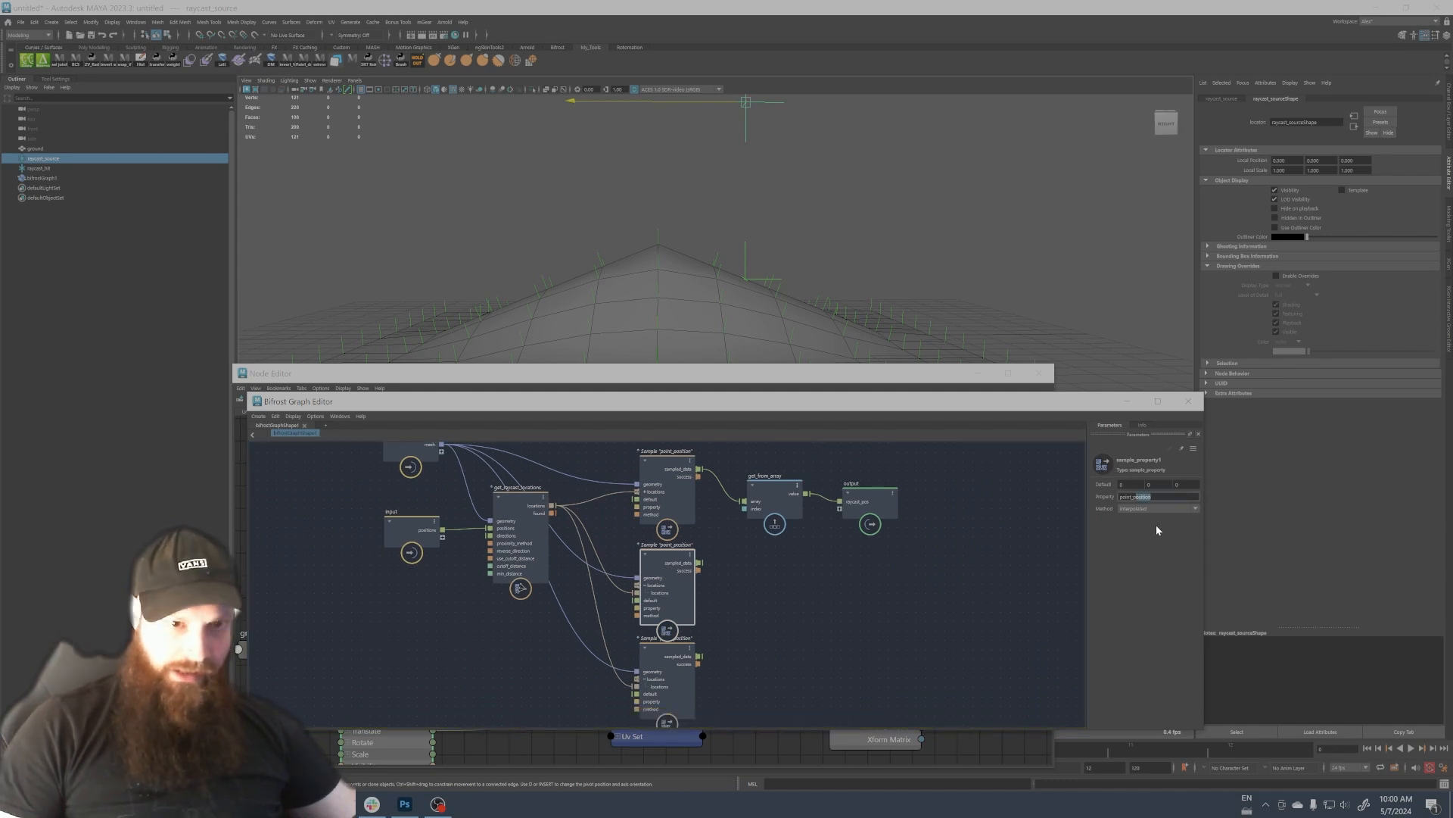
{"action": "left_click", "coordinate": [1159, 496]}
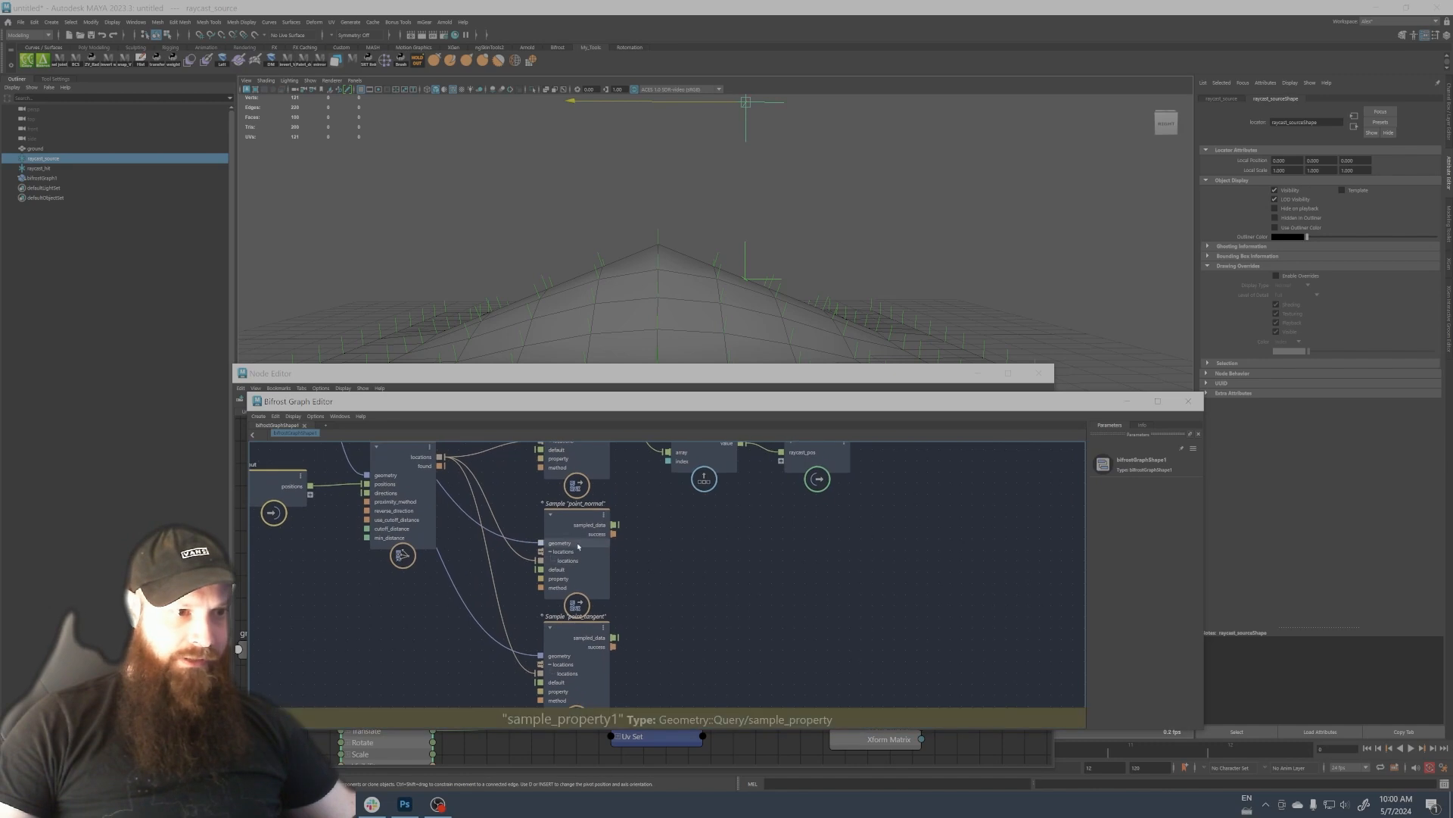
Add normal_and_tangent_to_orientation and quaternion_to_rotation_vector nodes, connecting normal, tangent and quaternion.
{"action": "left_click", "coordinate": [575, 500]}
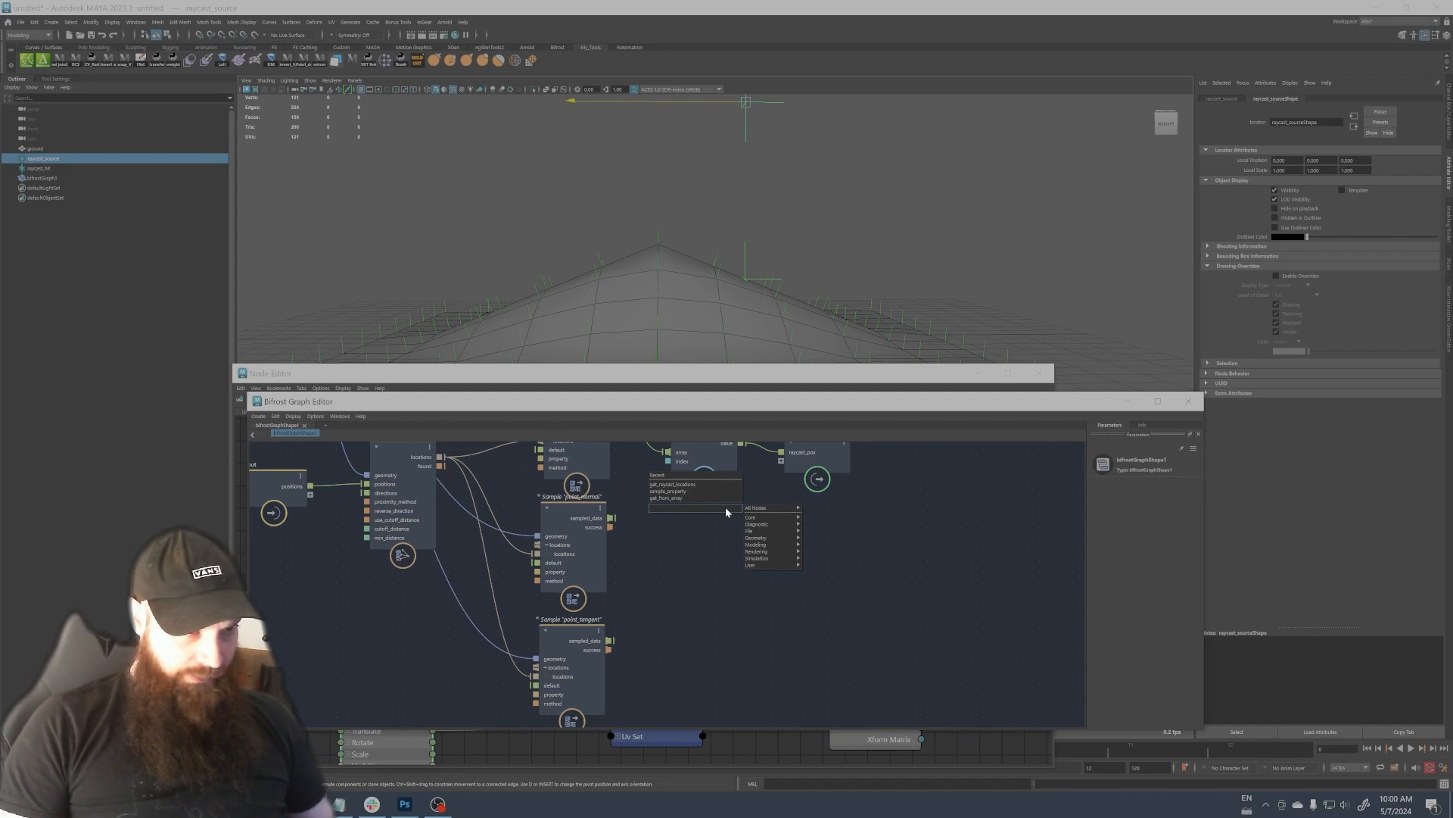
{"action": "type", "text": "normal_and"}
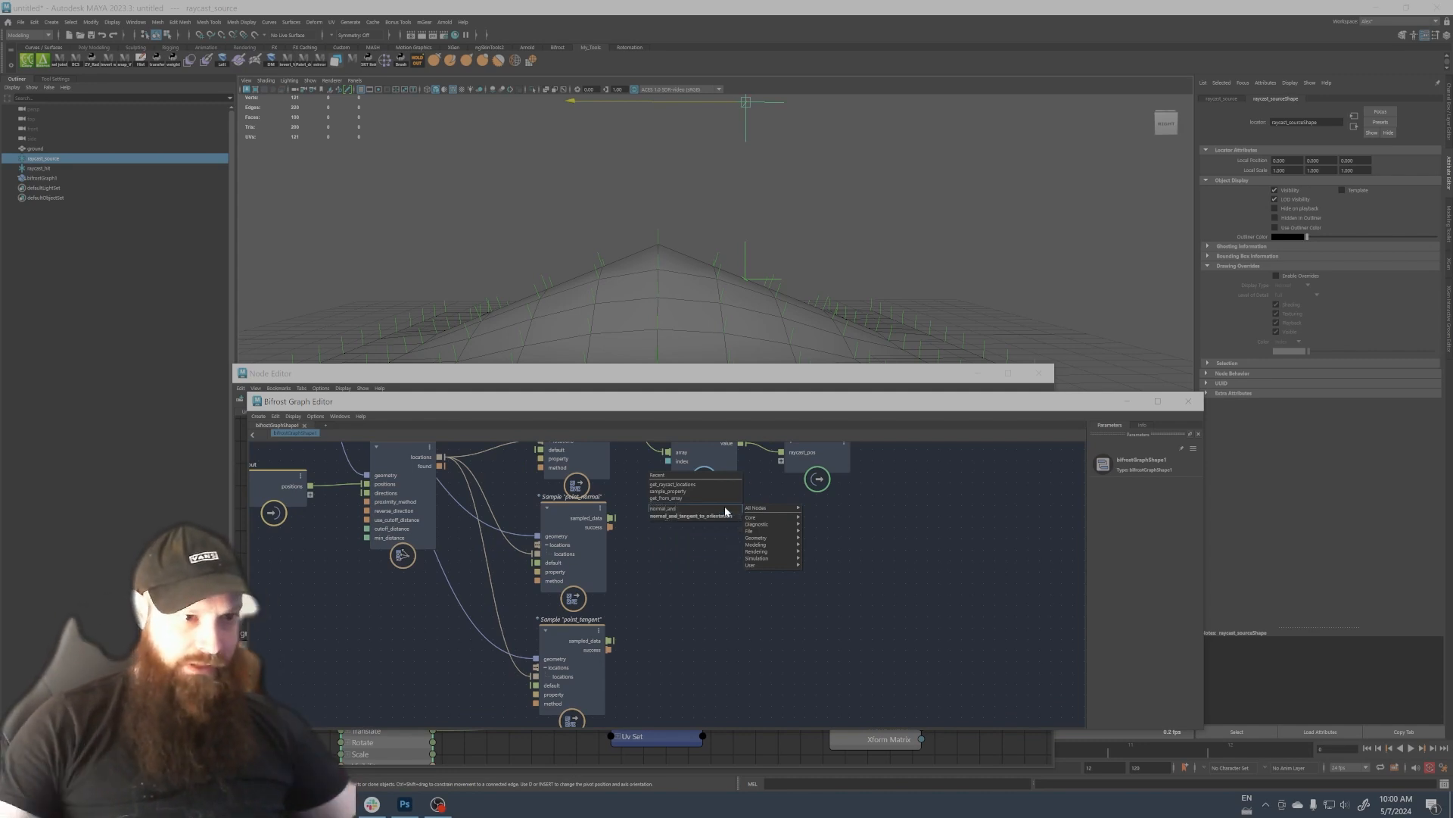
{"action": "left_click", "coordinate": [688, 516]}
{"action": "type", "text": "quaternion"}
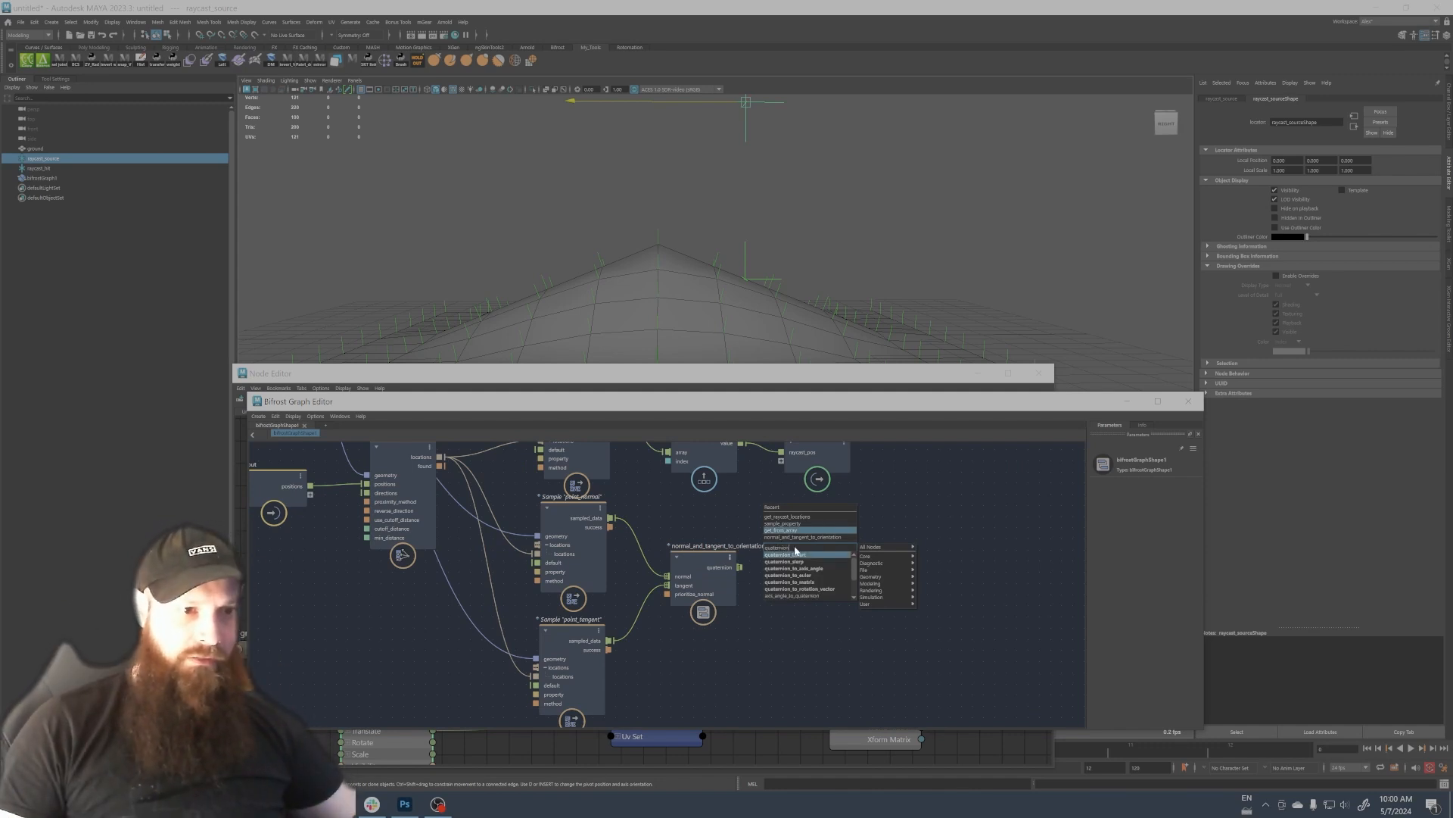
{"action": "mouse_move", "coordinate": [799, 590]}
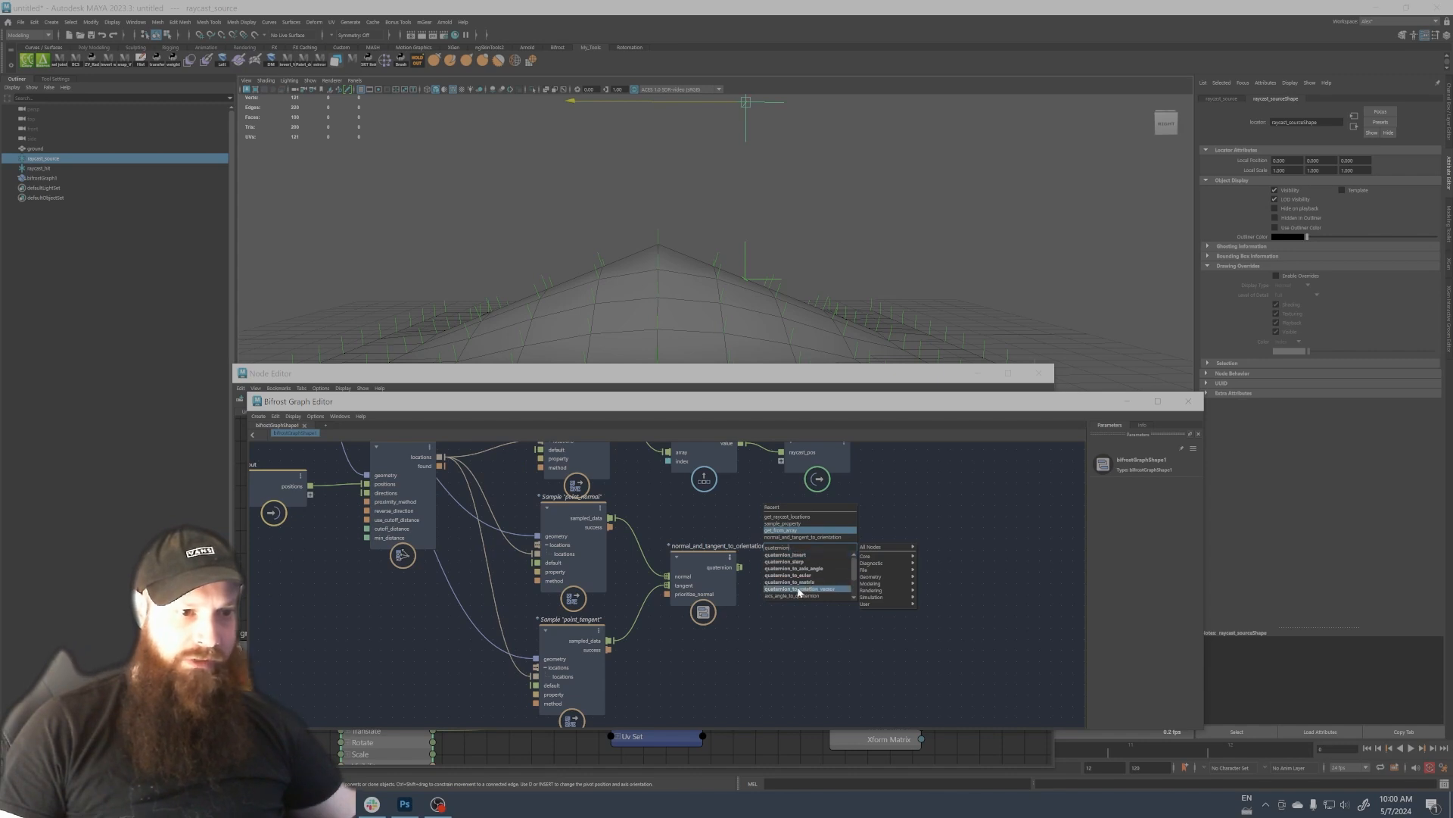
{"action": "left_click", "coordinate": [802, 588]}
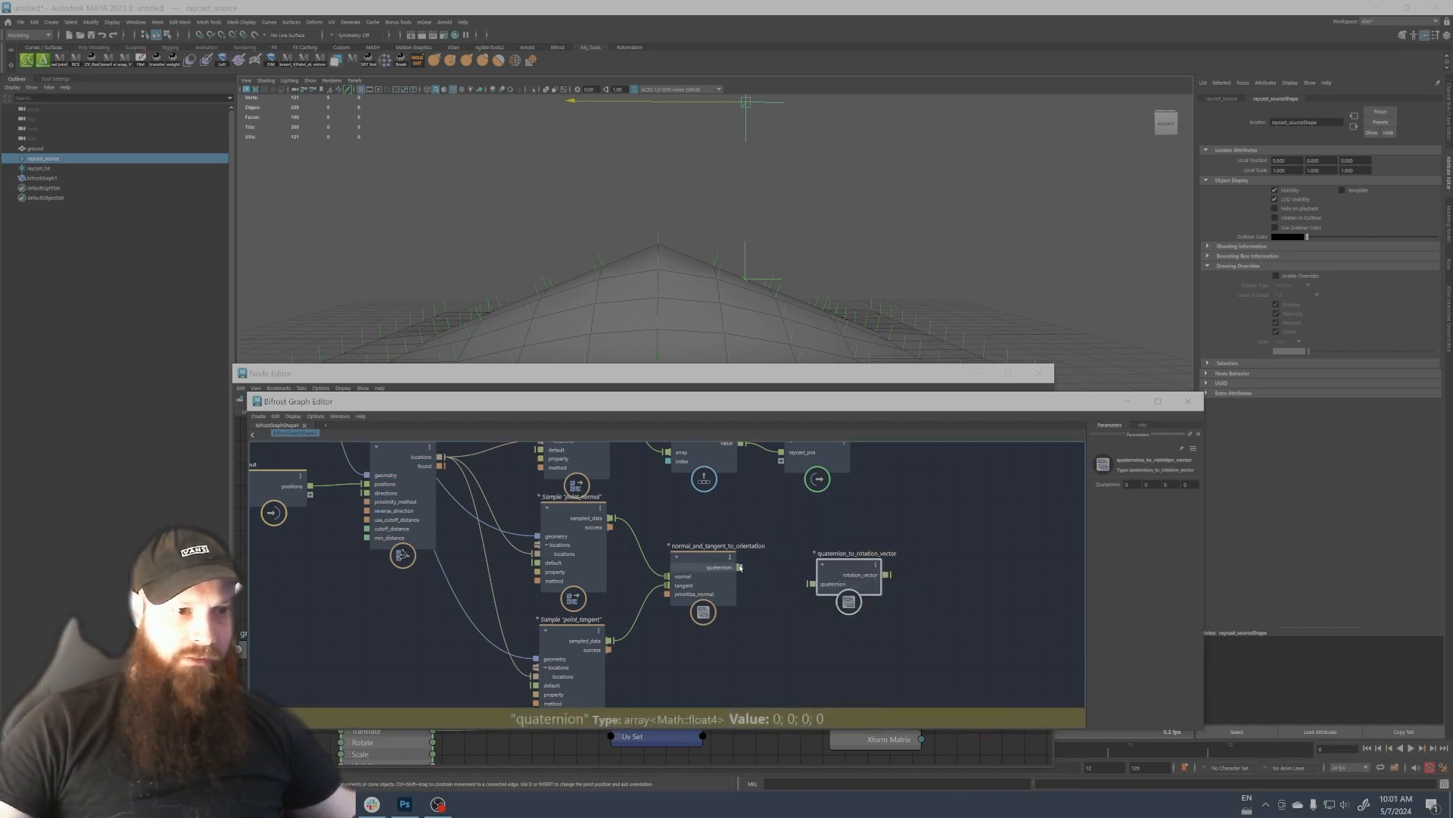
{"action": "left_click", "coordinate": [843, 575]}
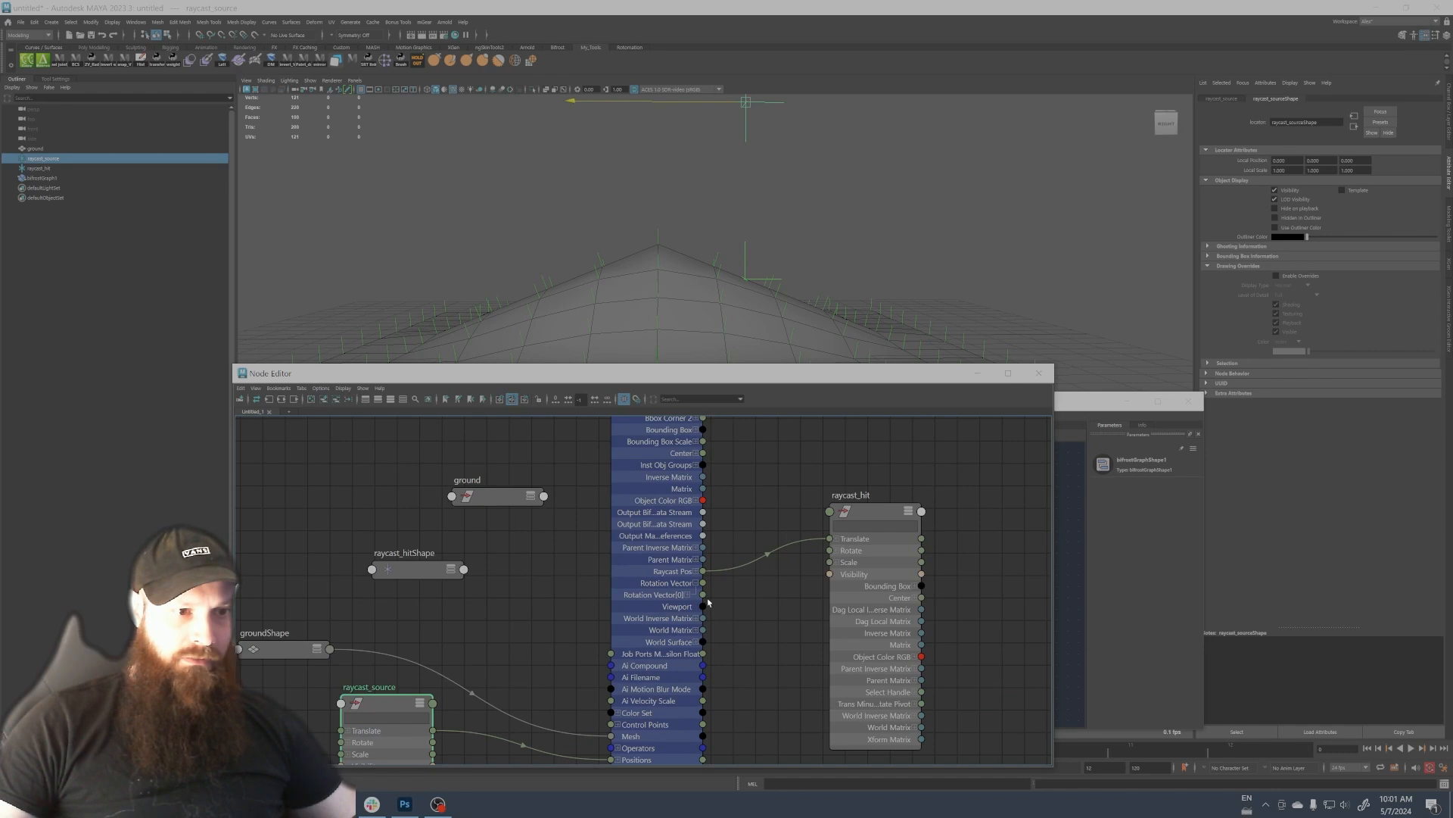
Connect the graph's Rotation Vector output to raycast_hit's Rotate attribute.
{"action": "left_click_drag", "start_coordinate": [703, 594], "coordinate": [831, 550]}
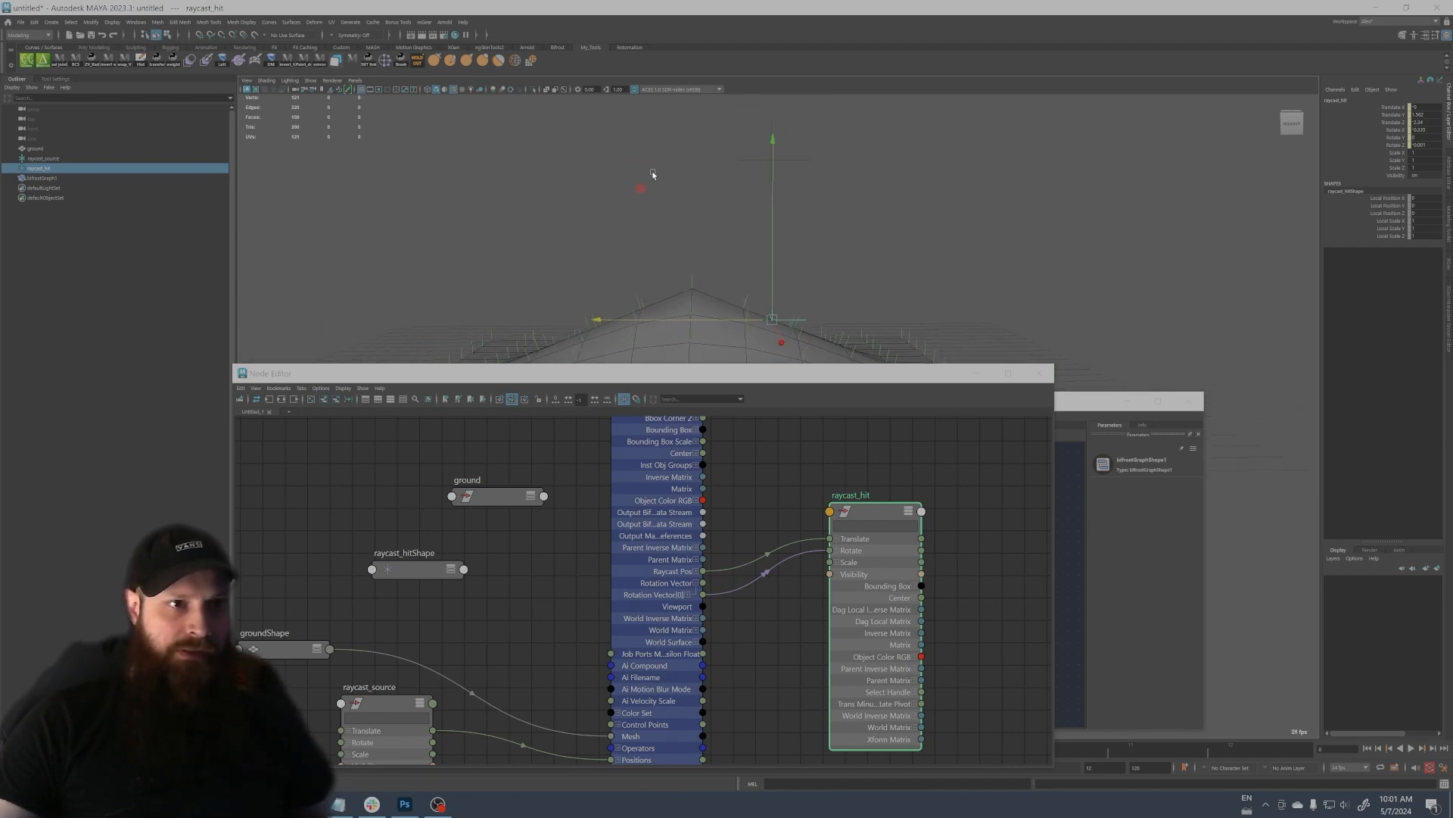
{"action": "left_click", "coordinate": [44, 157]}
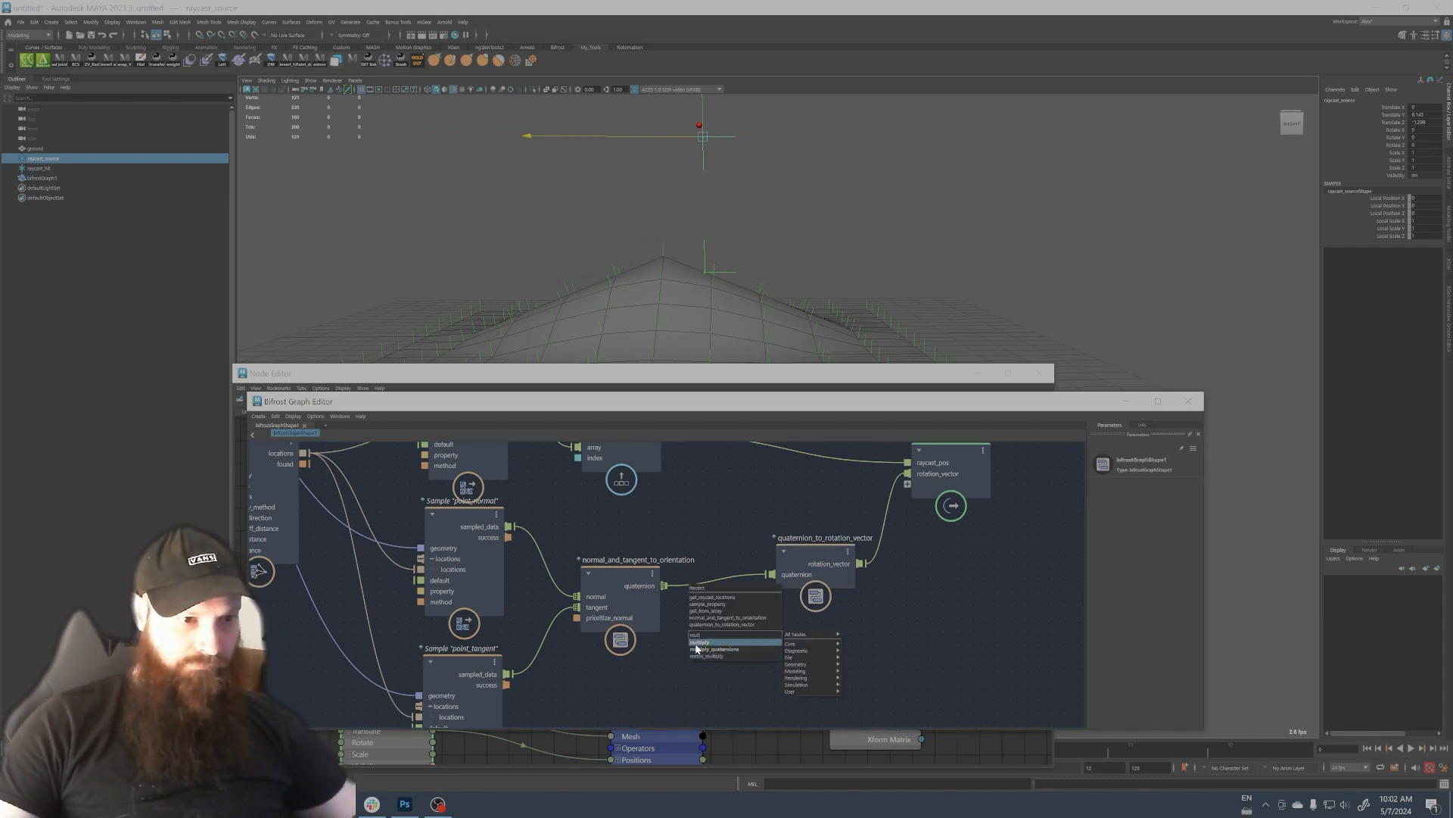
Add an unconnected multiply node beside the orientation nodes.
{"action": "left_click", "coordinate": [702, 641]}
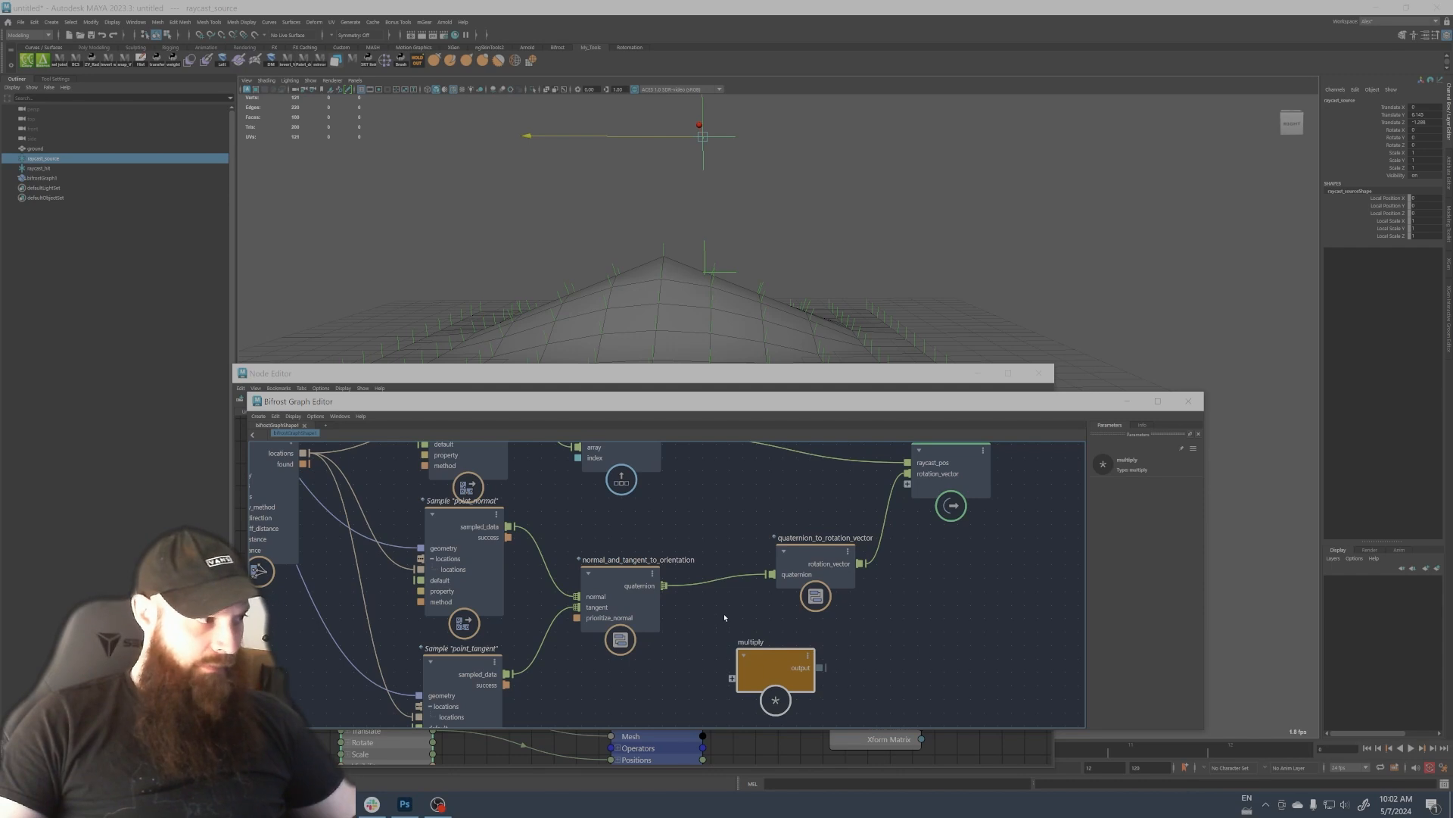